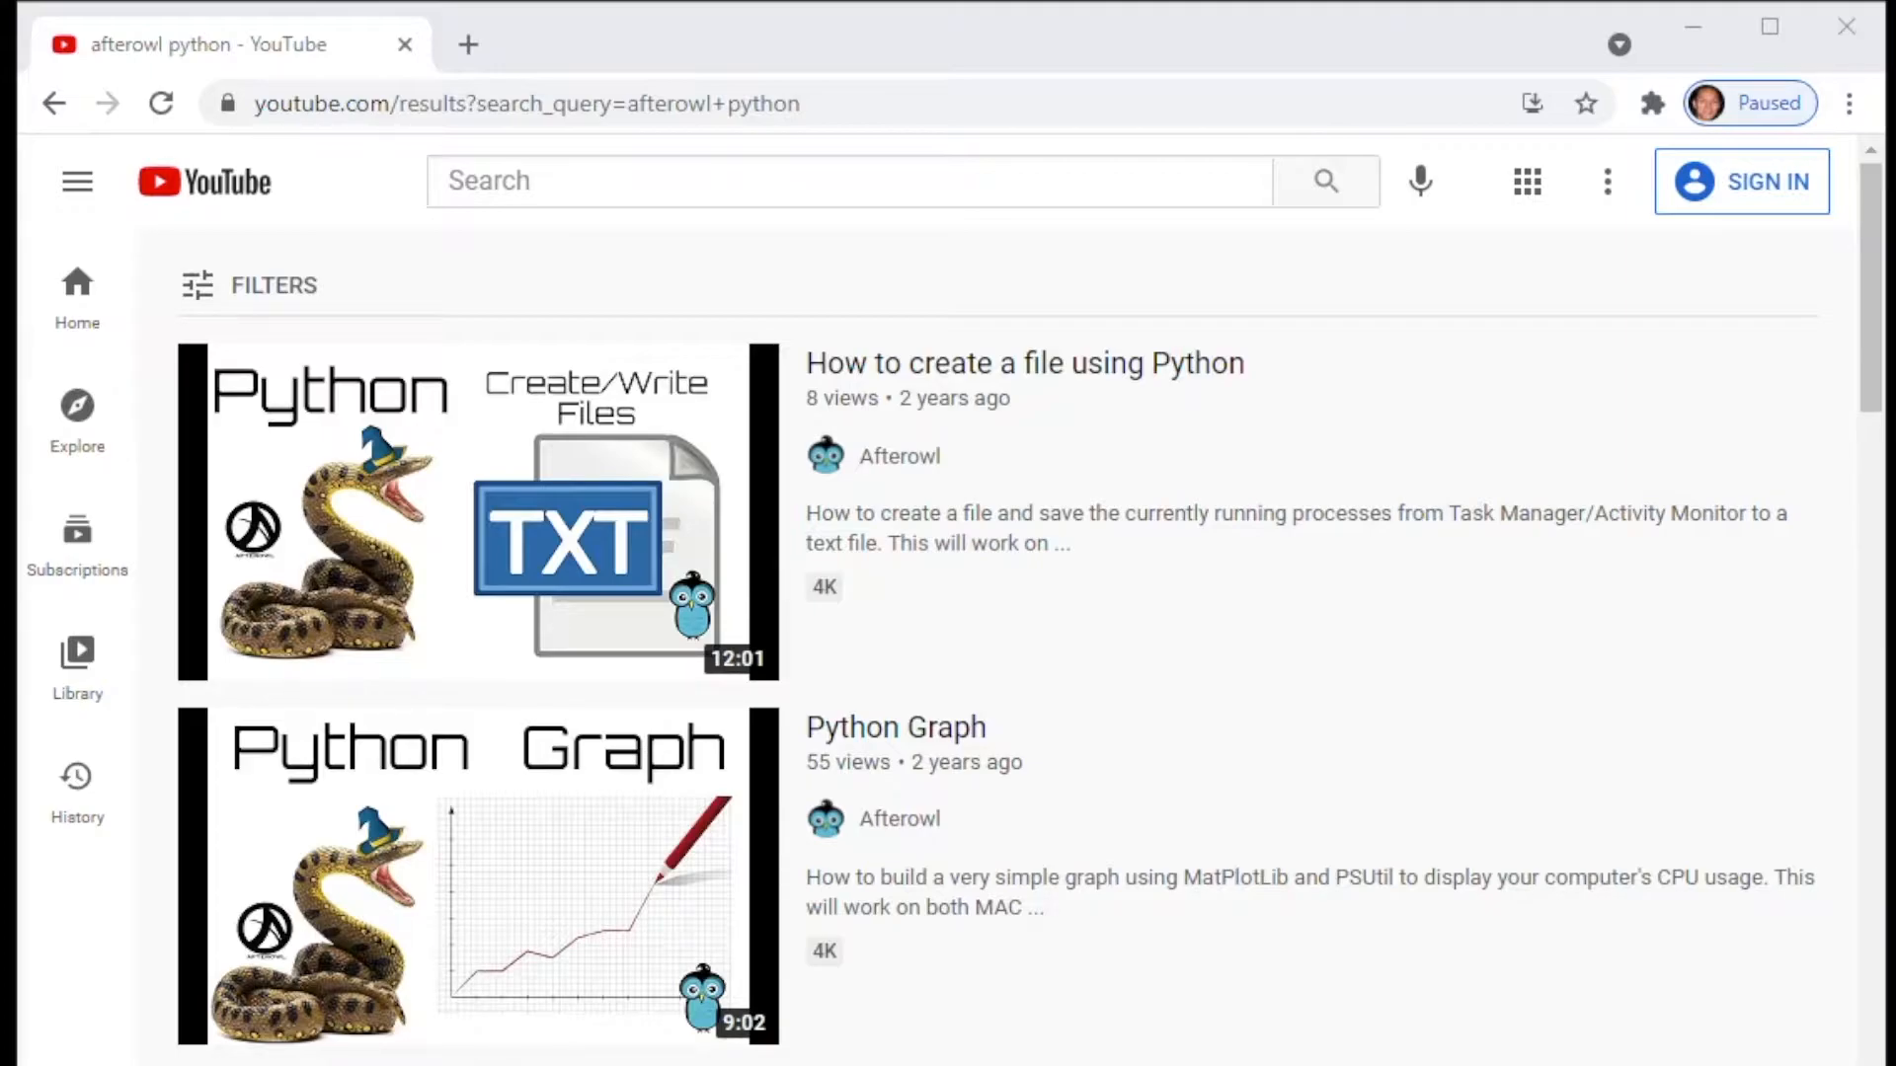
Show the YouTube folder with Open YouTube.py and the image files, moved down-right over the browser
click(583, 193)
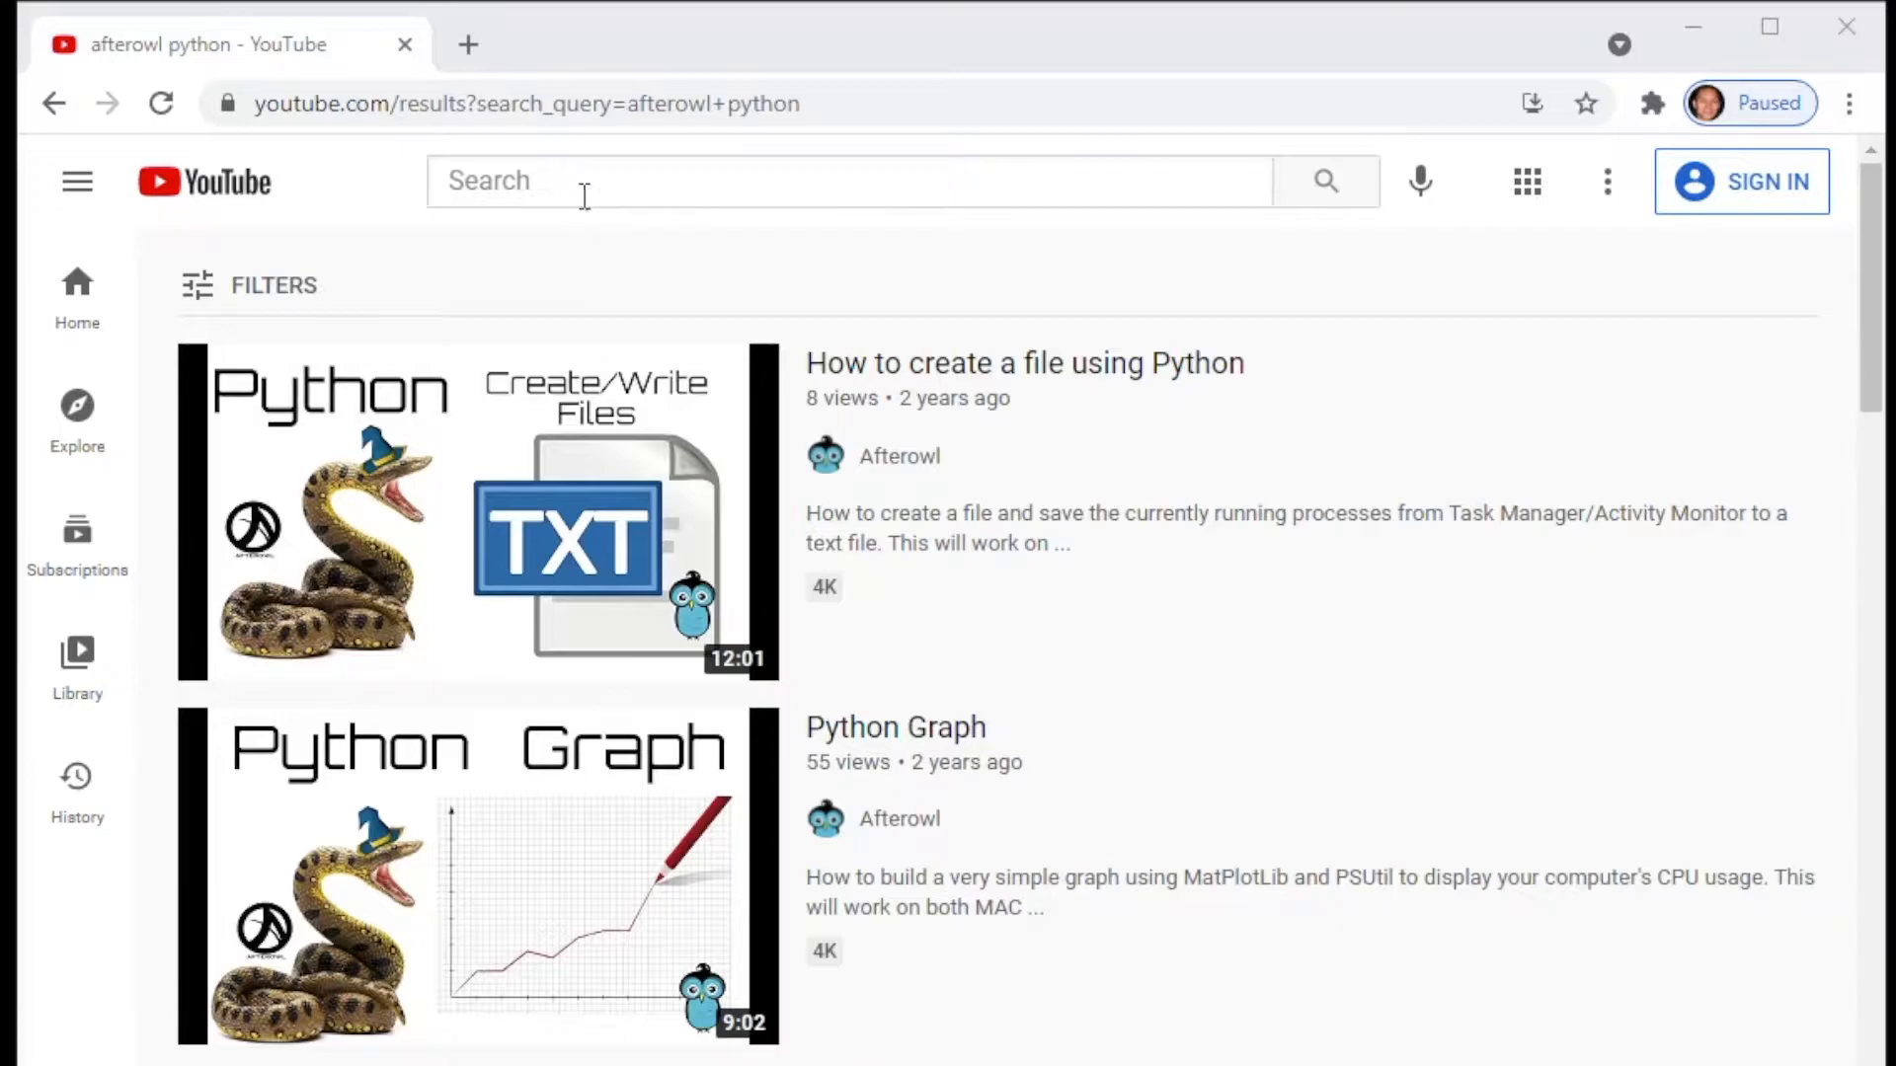
mouse_move(688, 185)
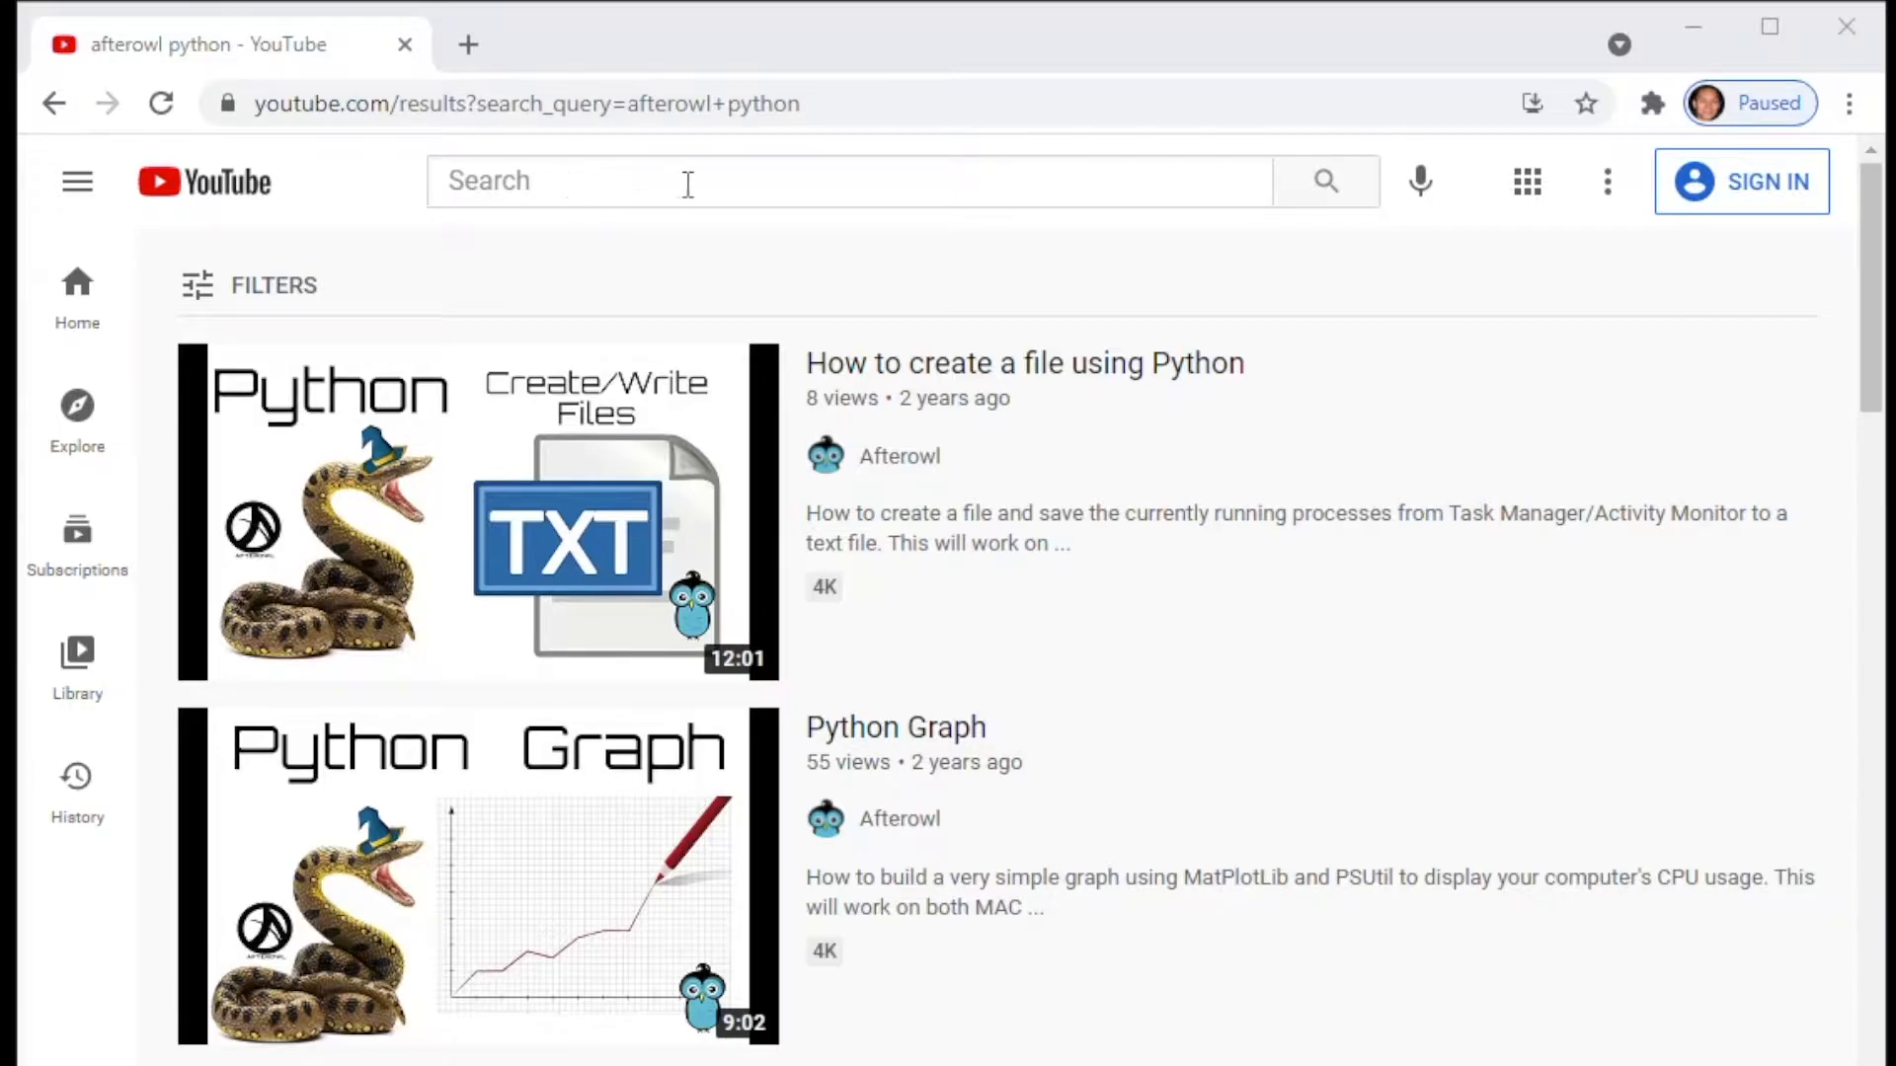
mouse_move(1437, 632)
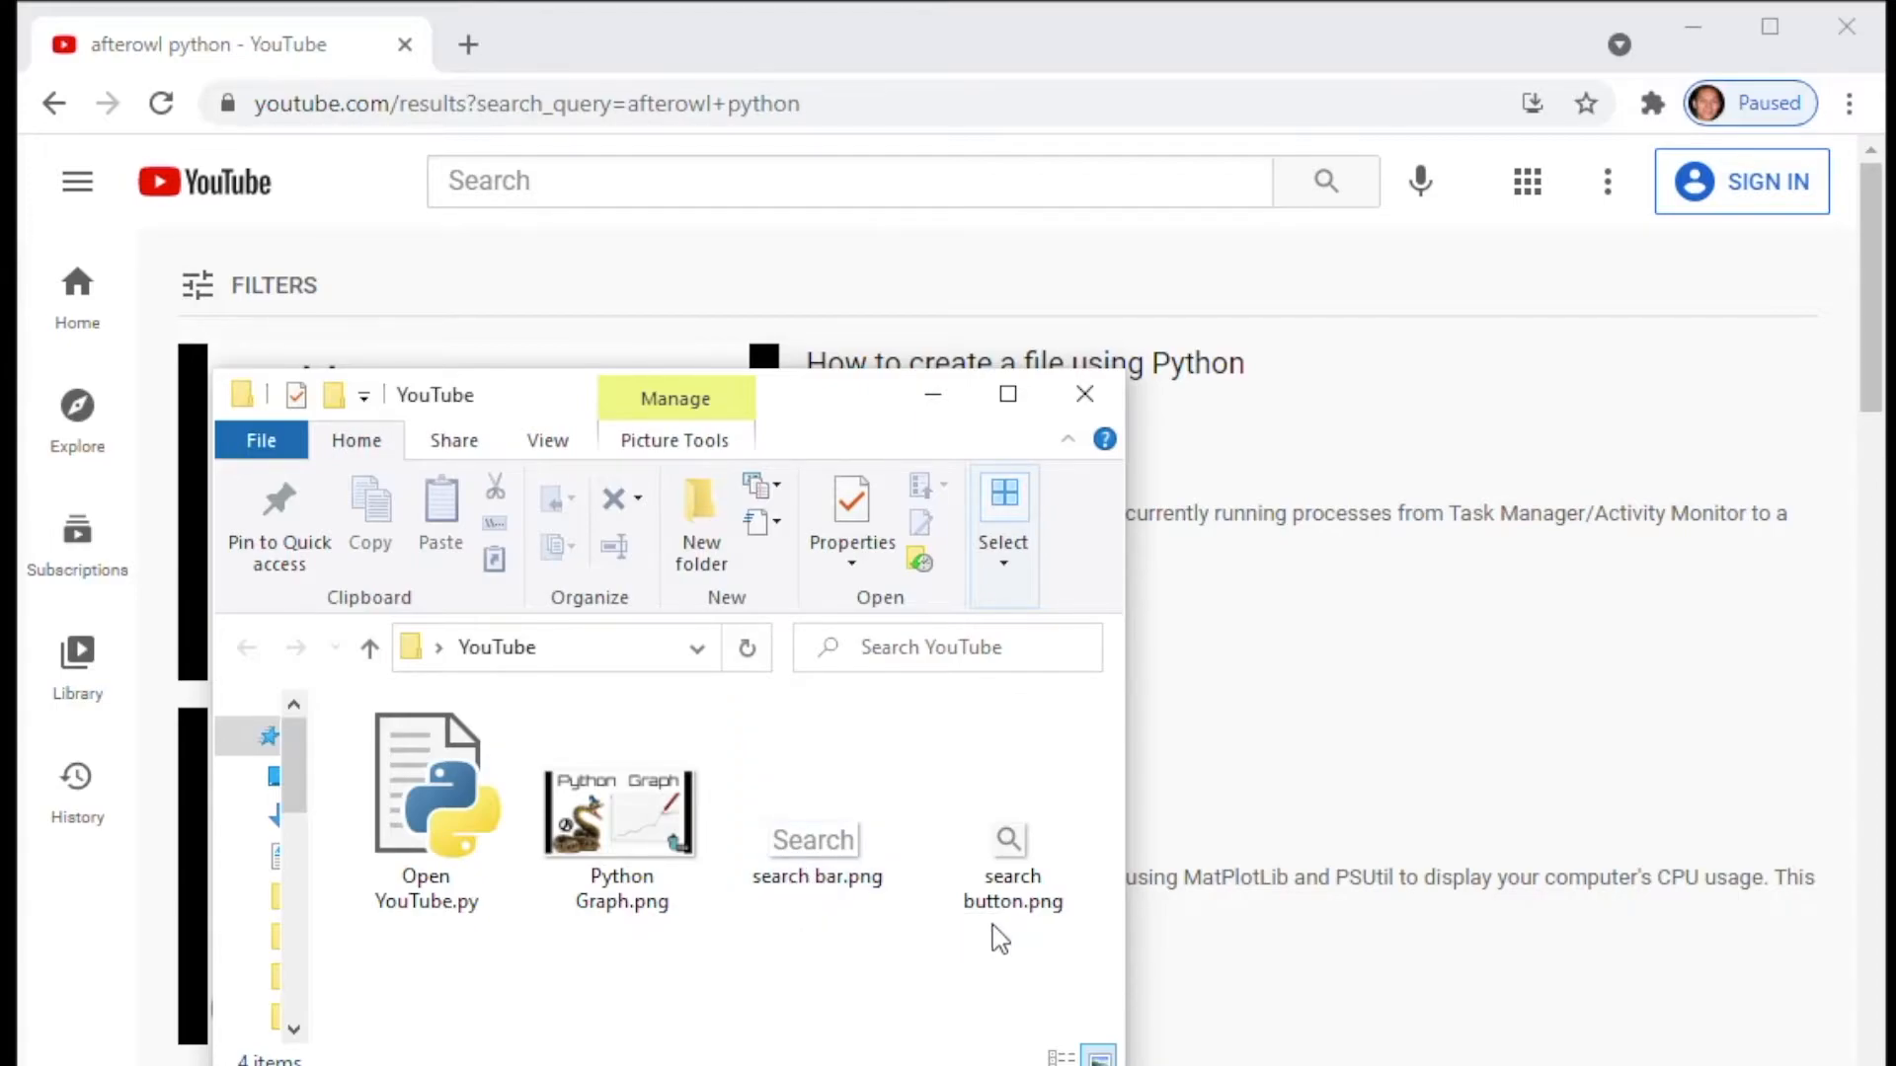
mouse_move(654, 983)
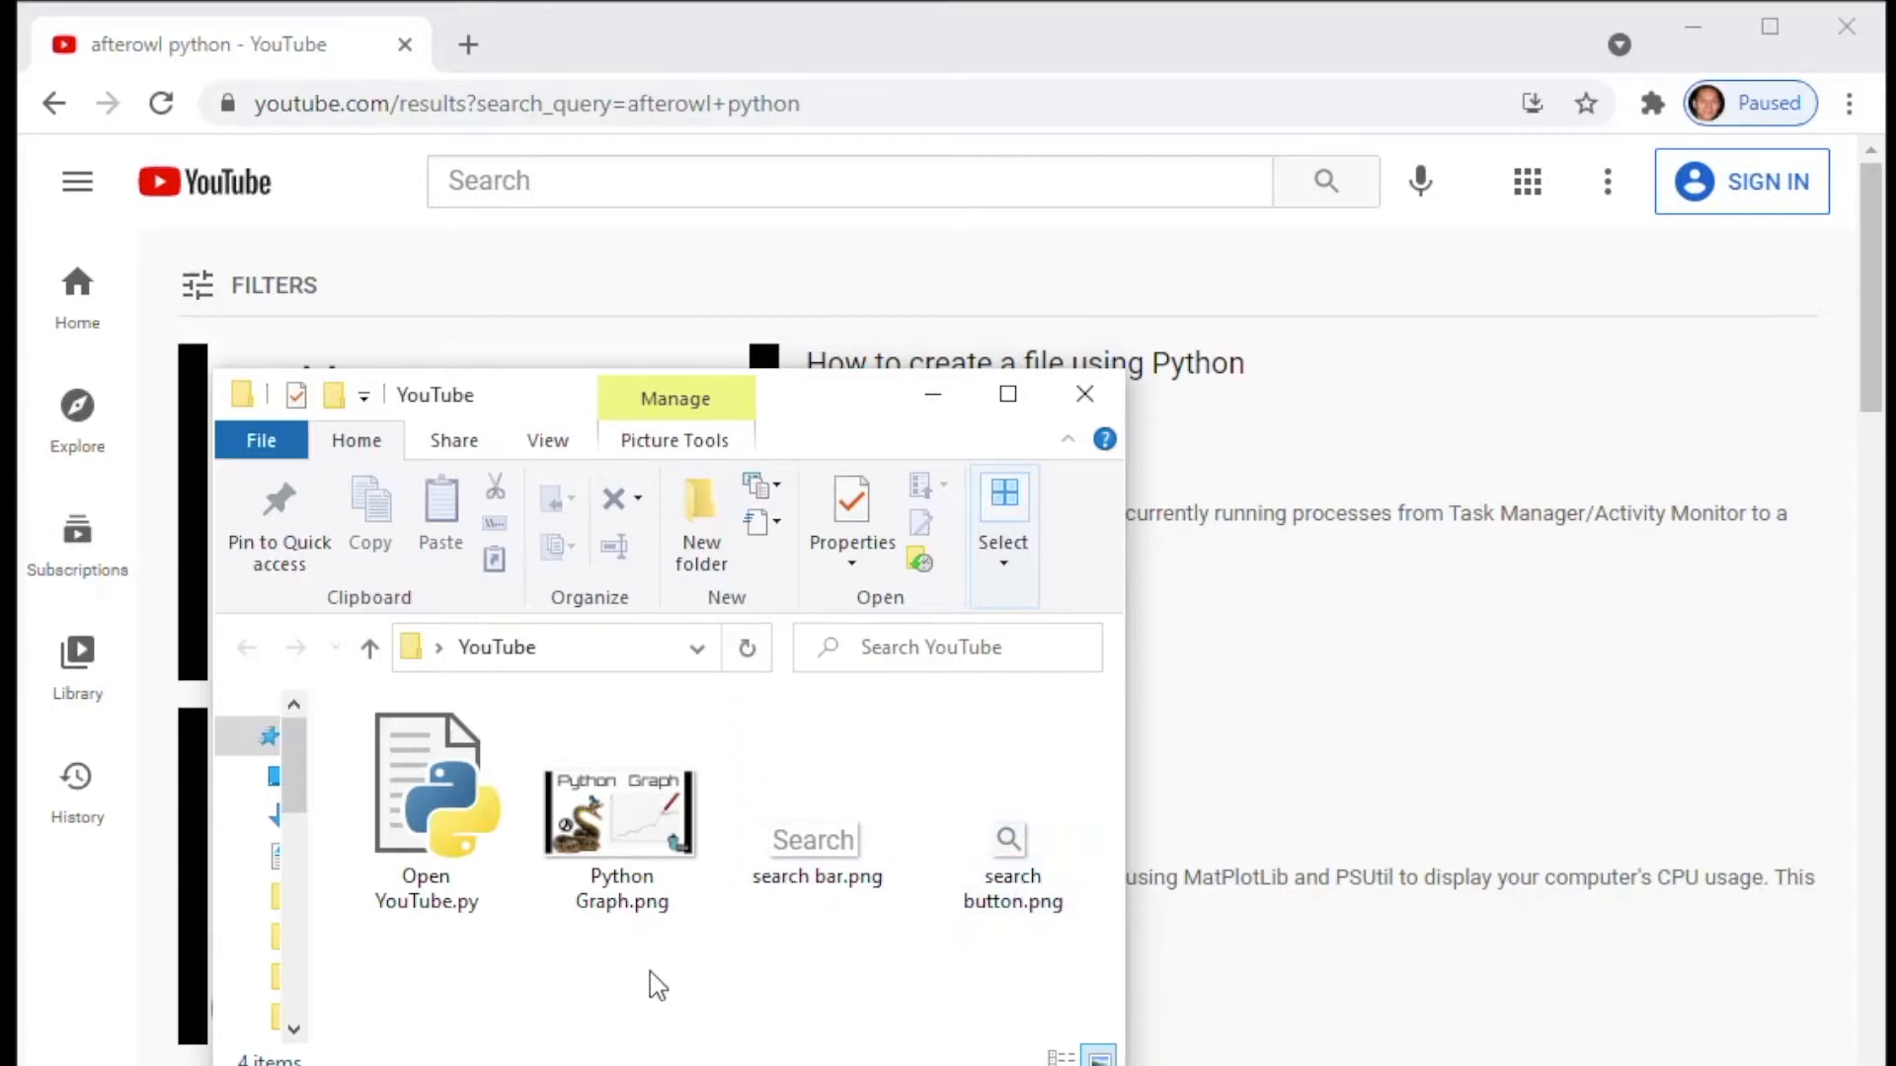
mouse_move(646, 833)
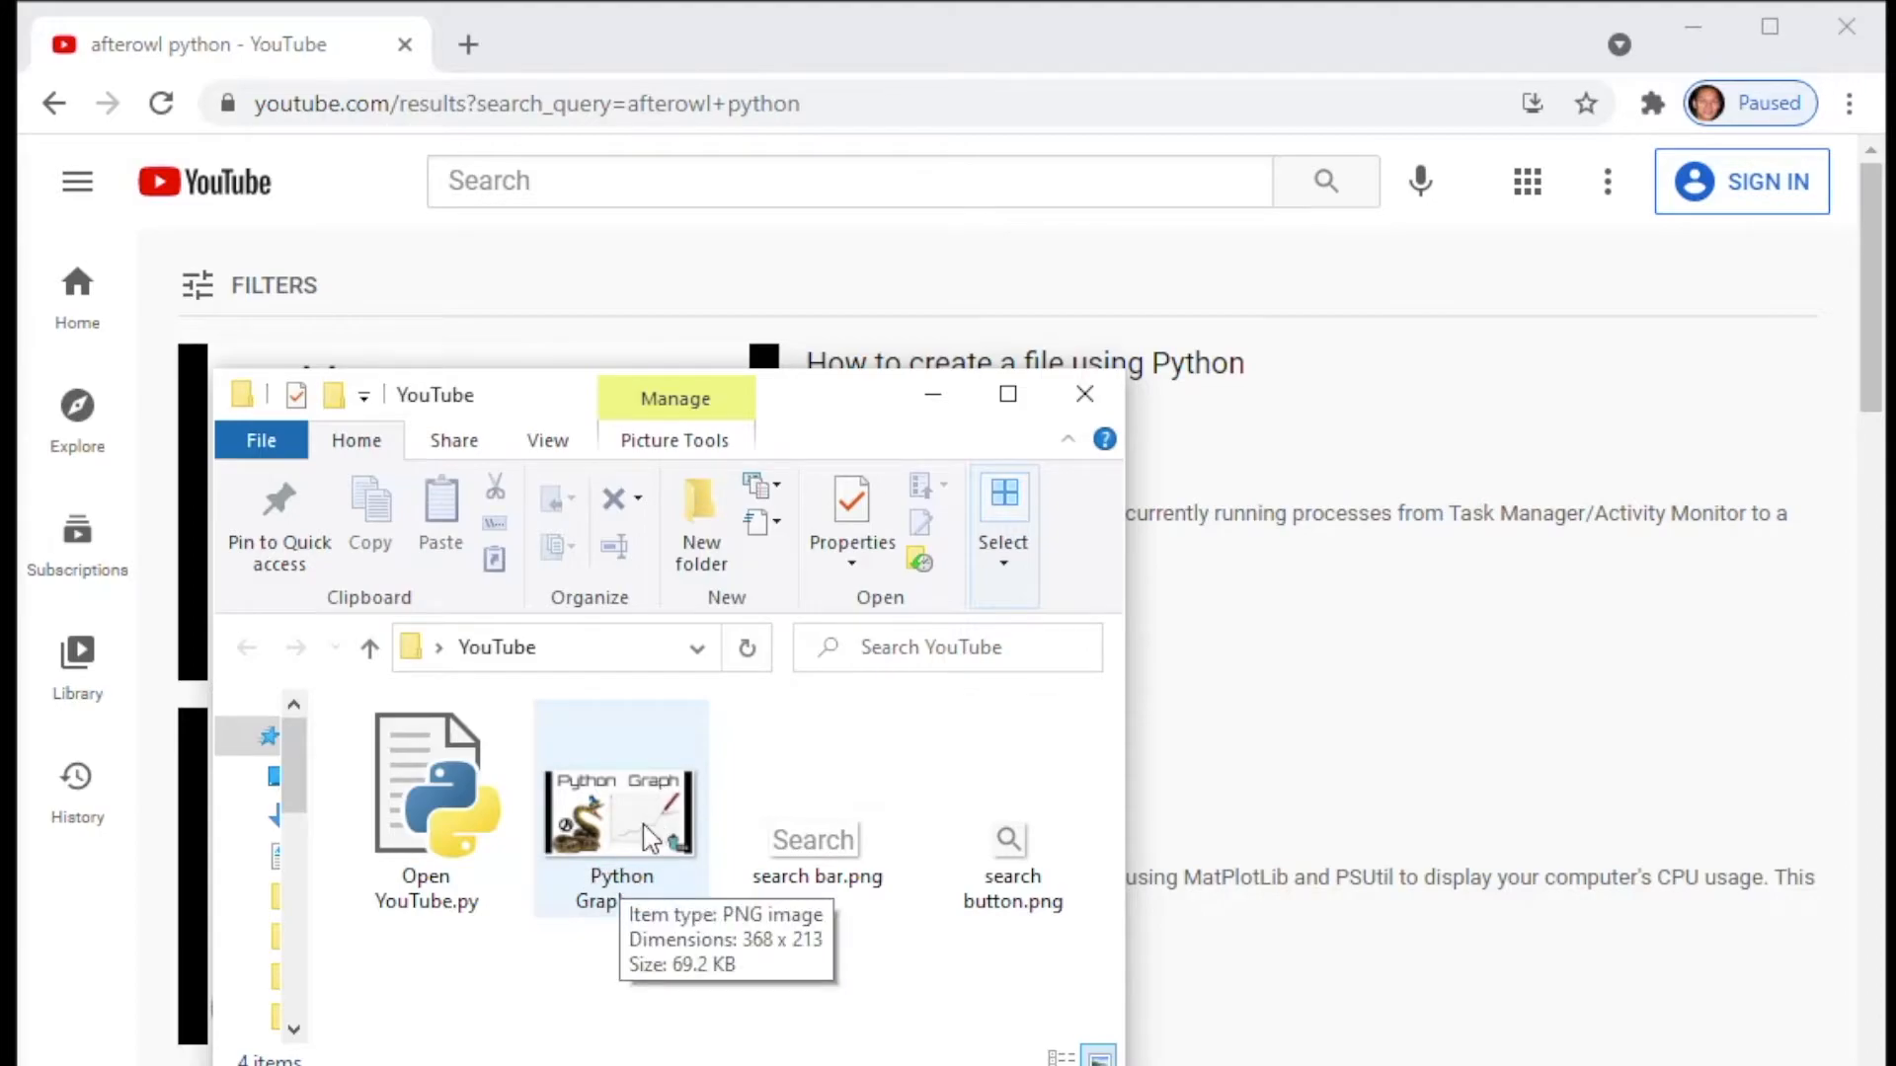
drag(666, 395, 940, 531)
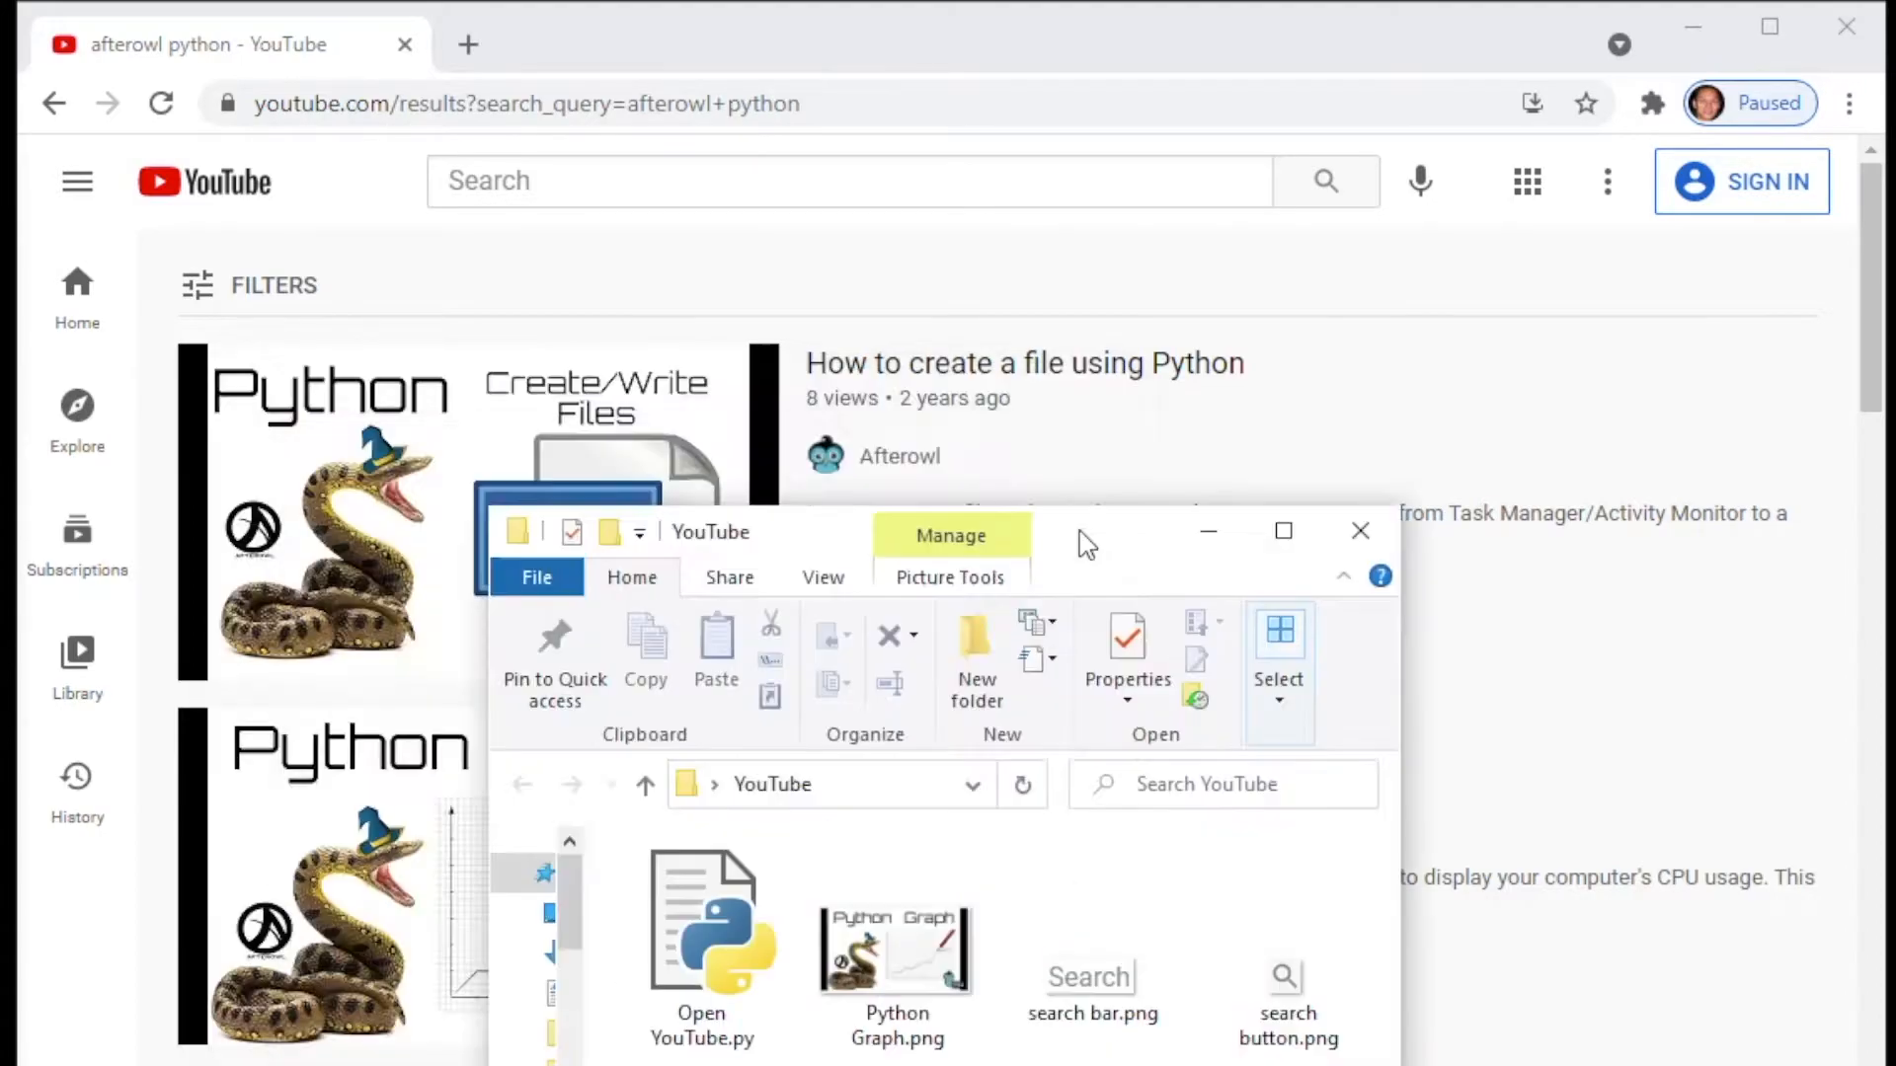
click(1359, 530)
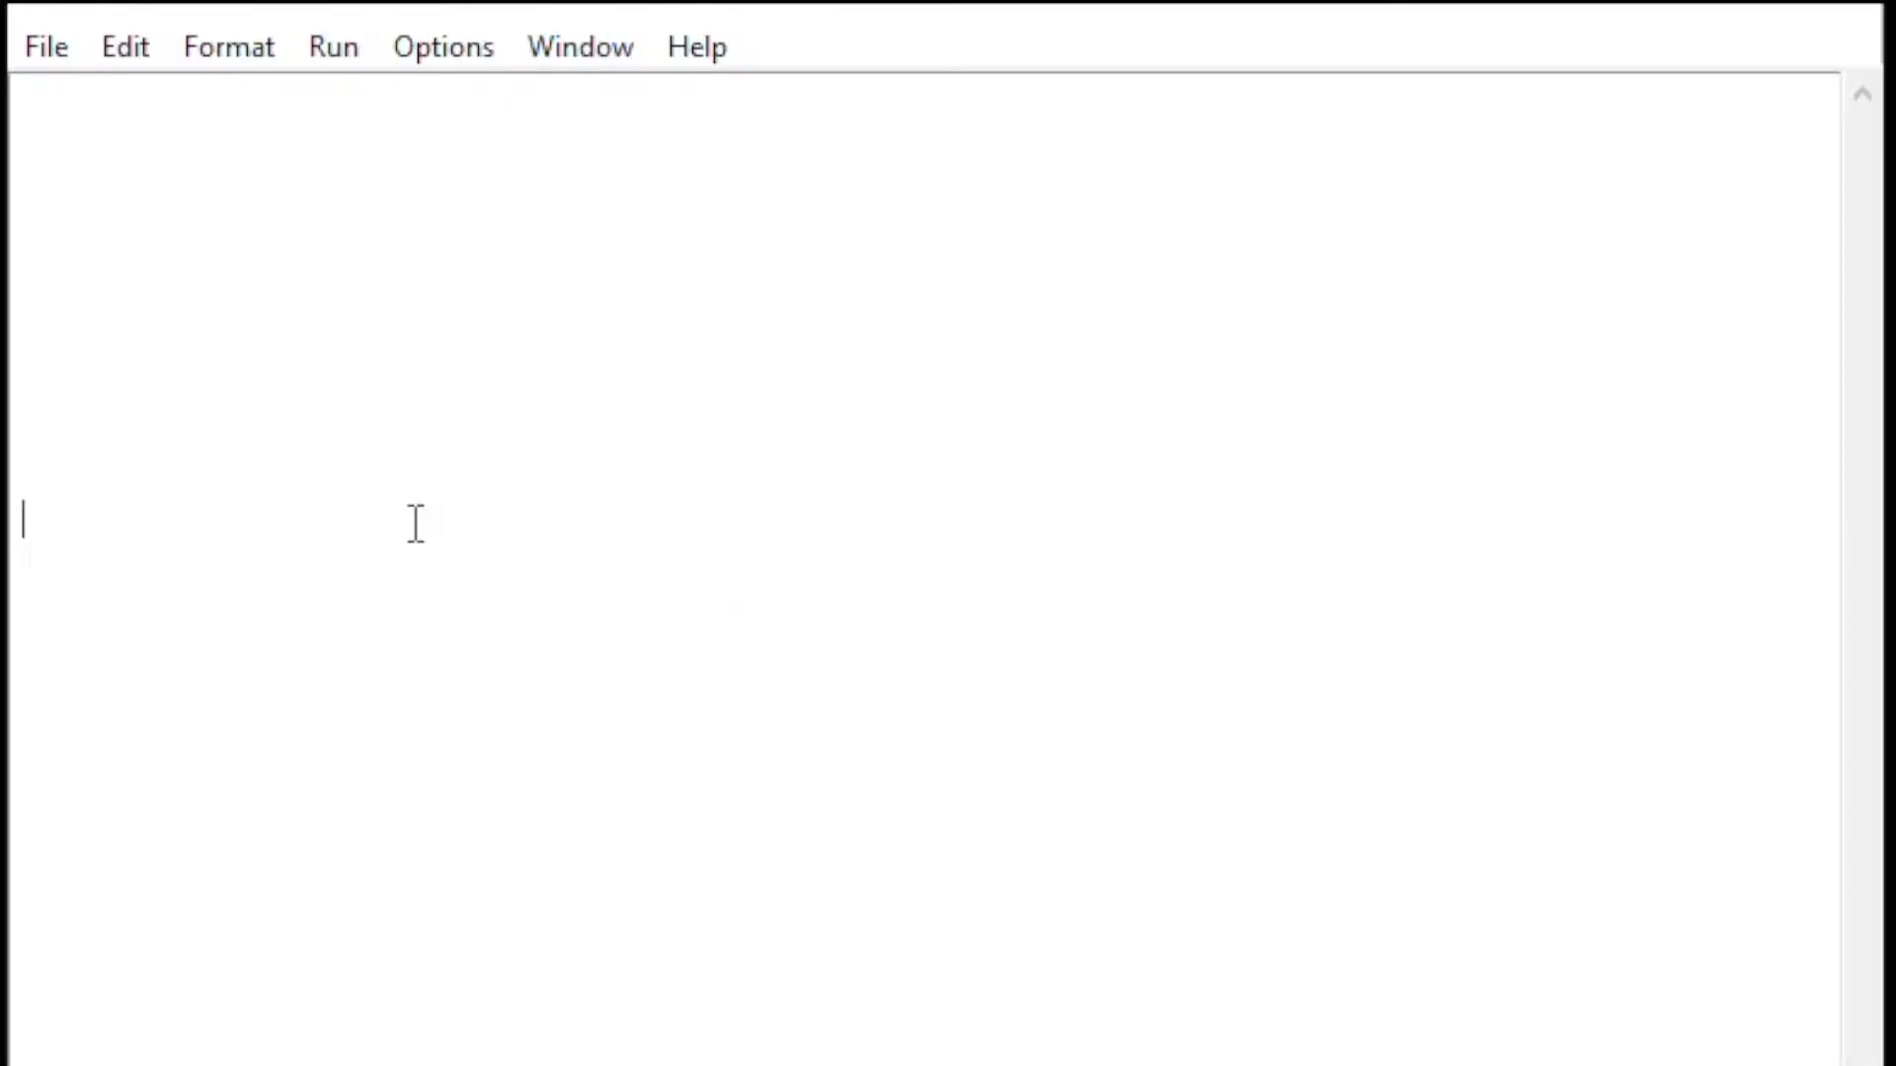
text(import webbrowser)
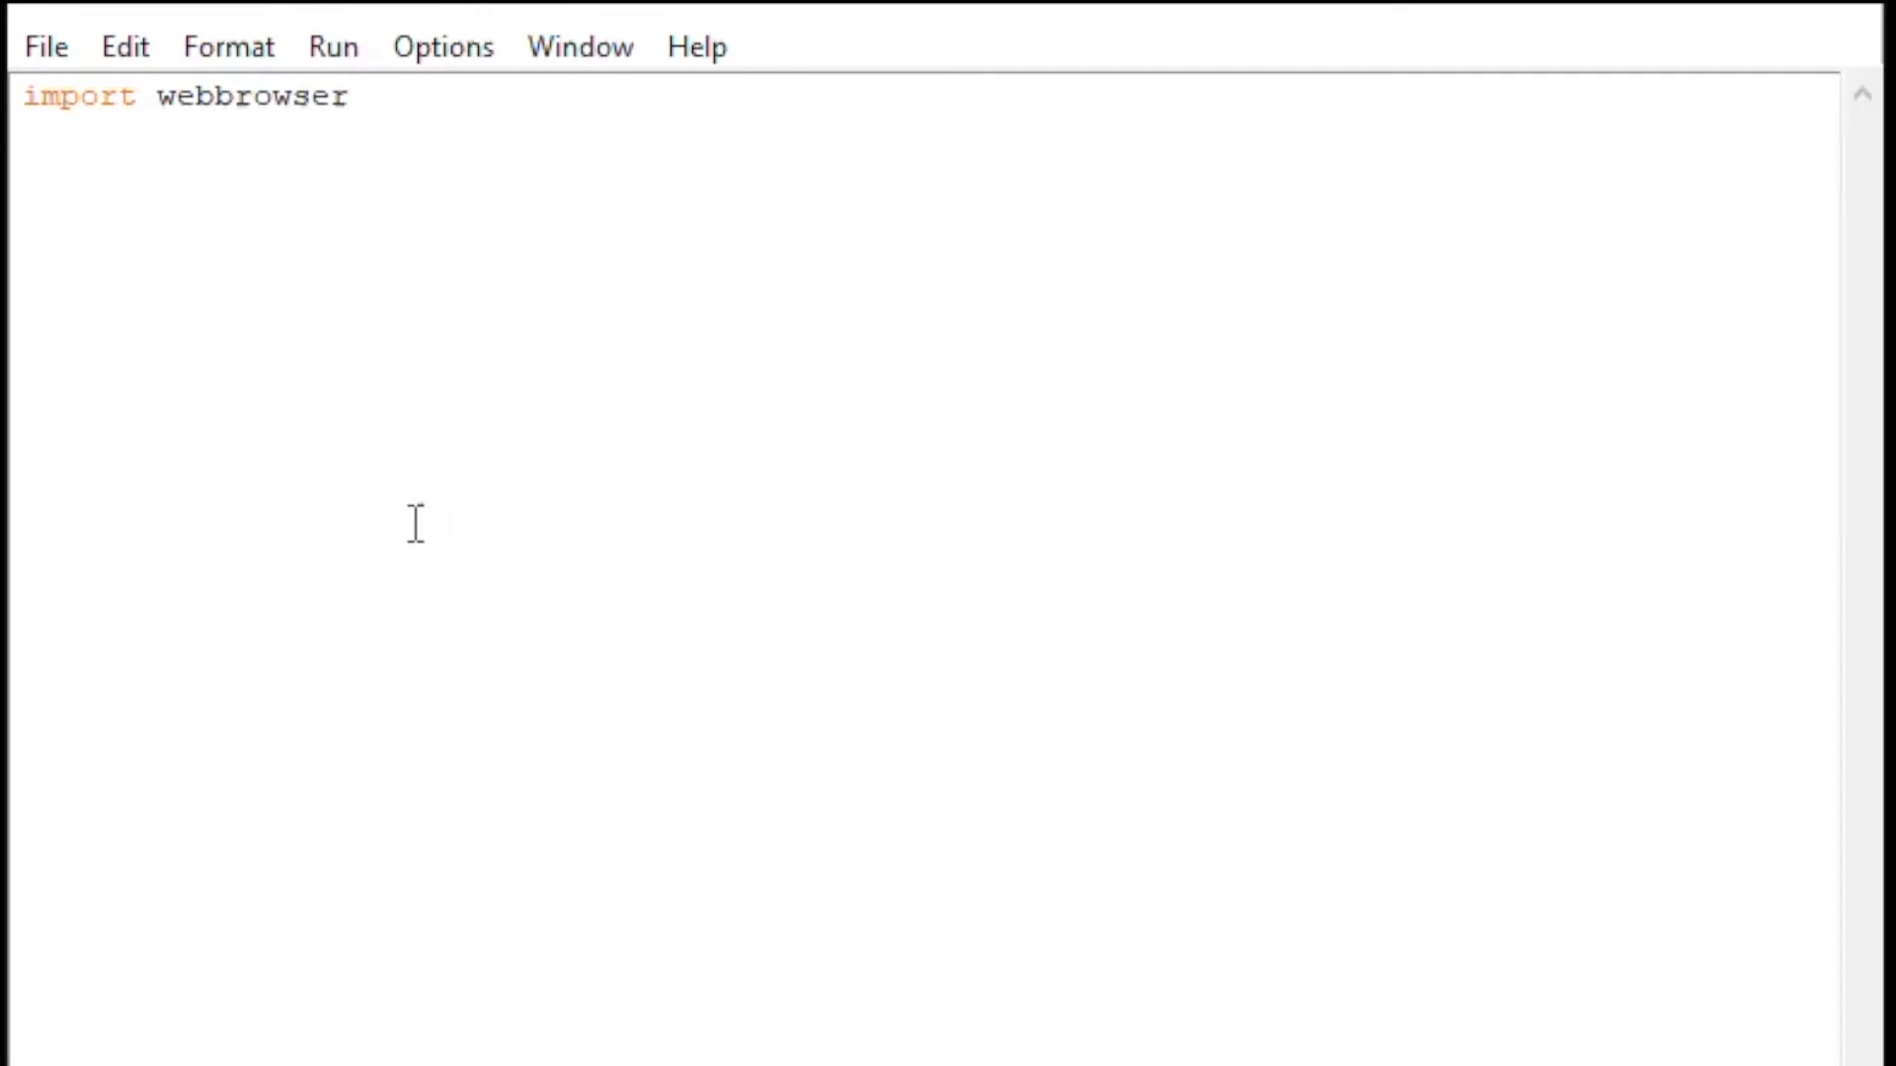
text(import time)
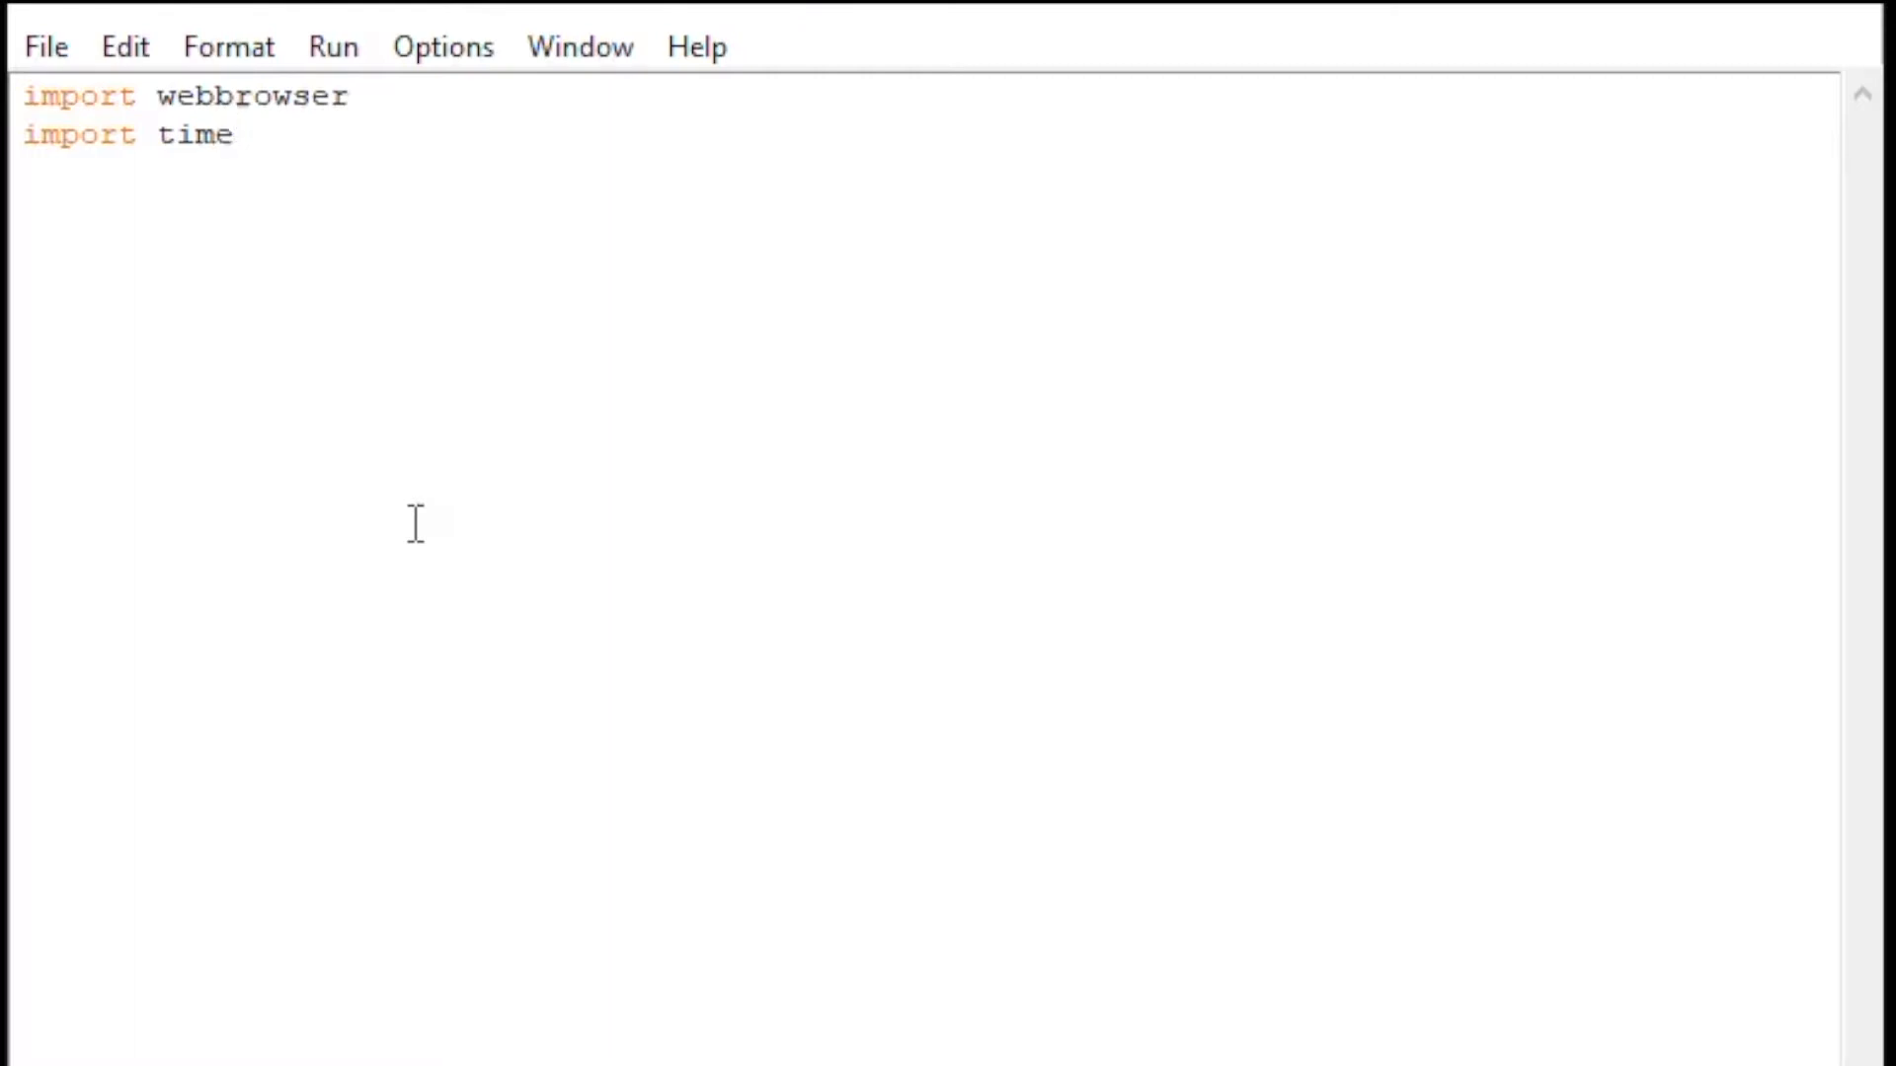
text(import pyautogui)
text(webbrowser.open('www.youtube.com'))
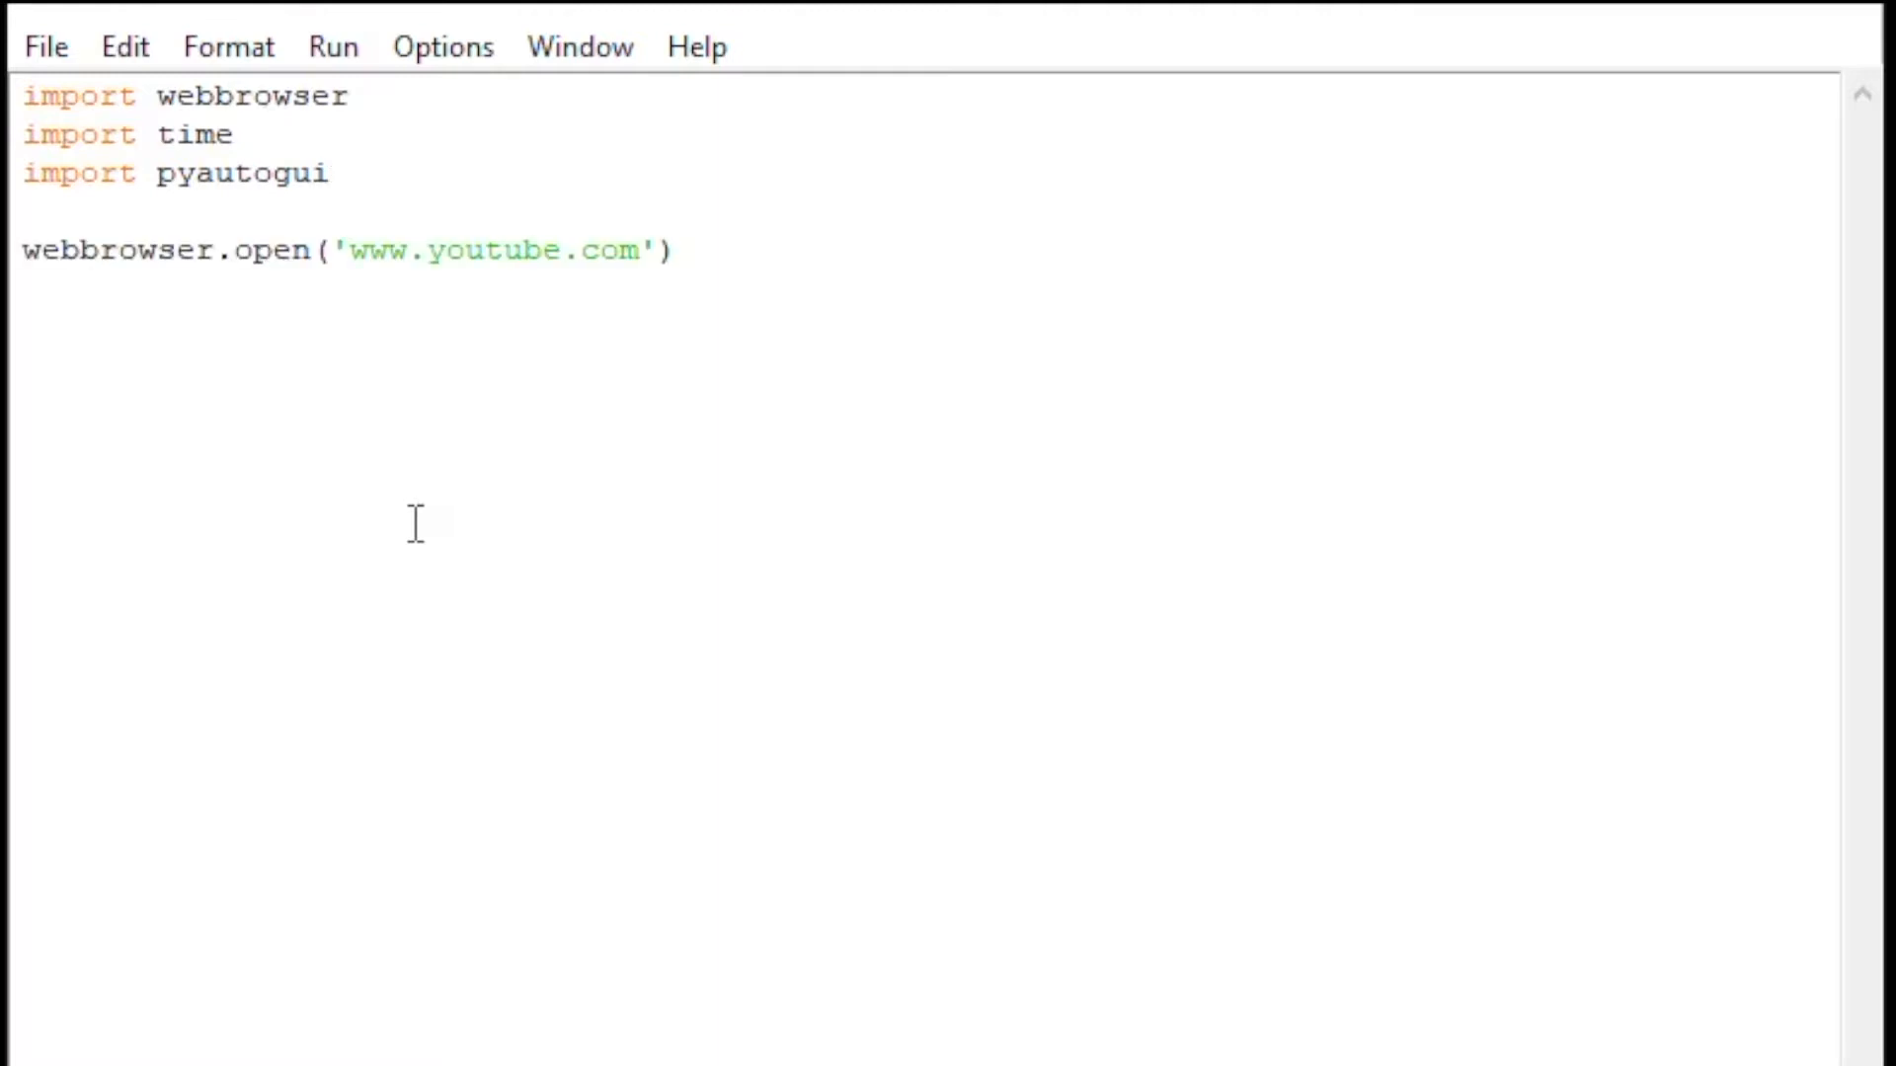
click(676, 250)
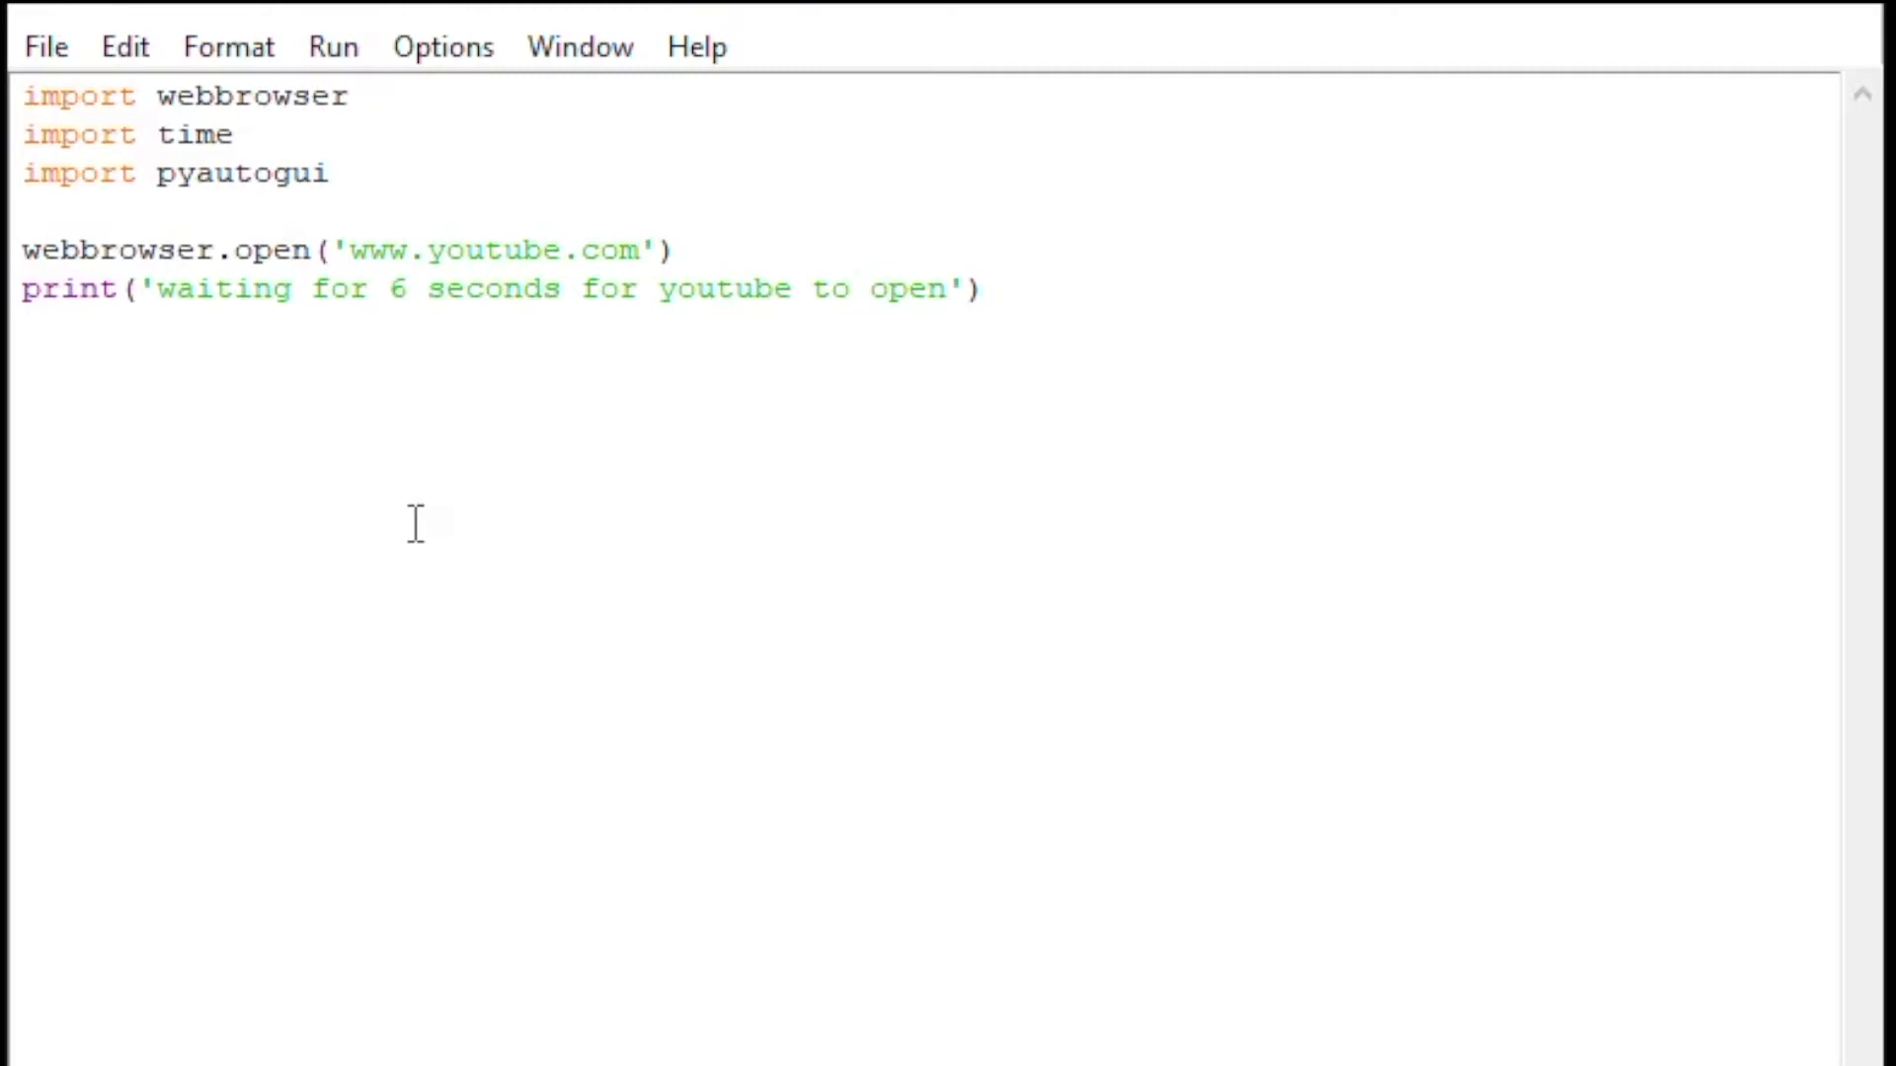
text(time.sleep(6))
text(print('clicked search bar)
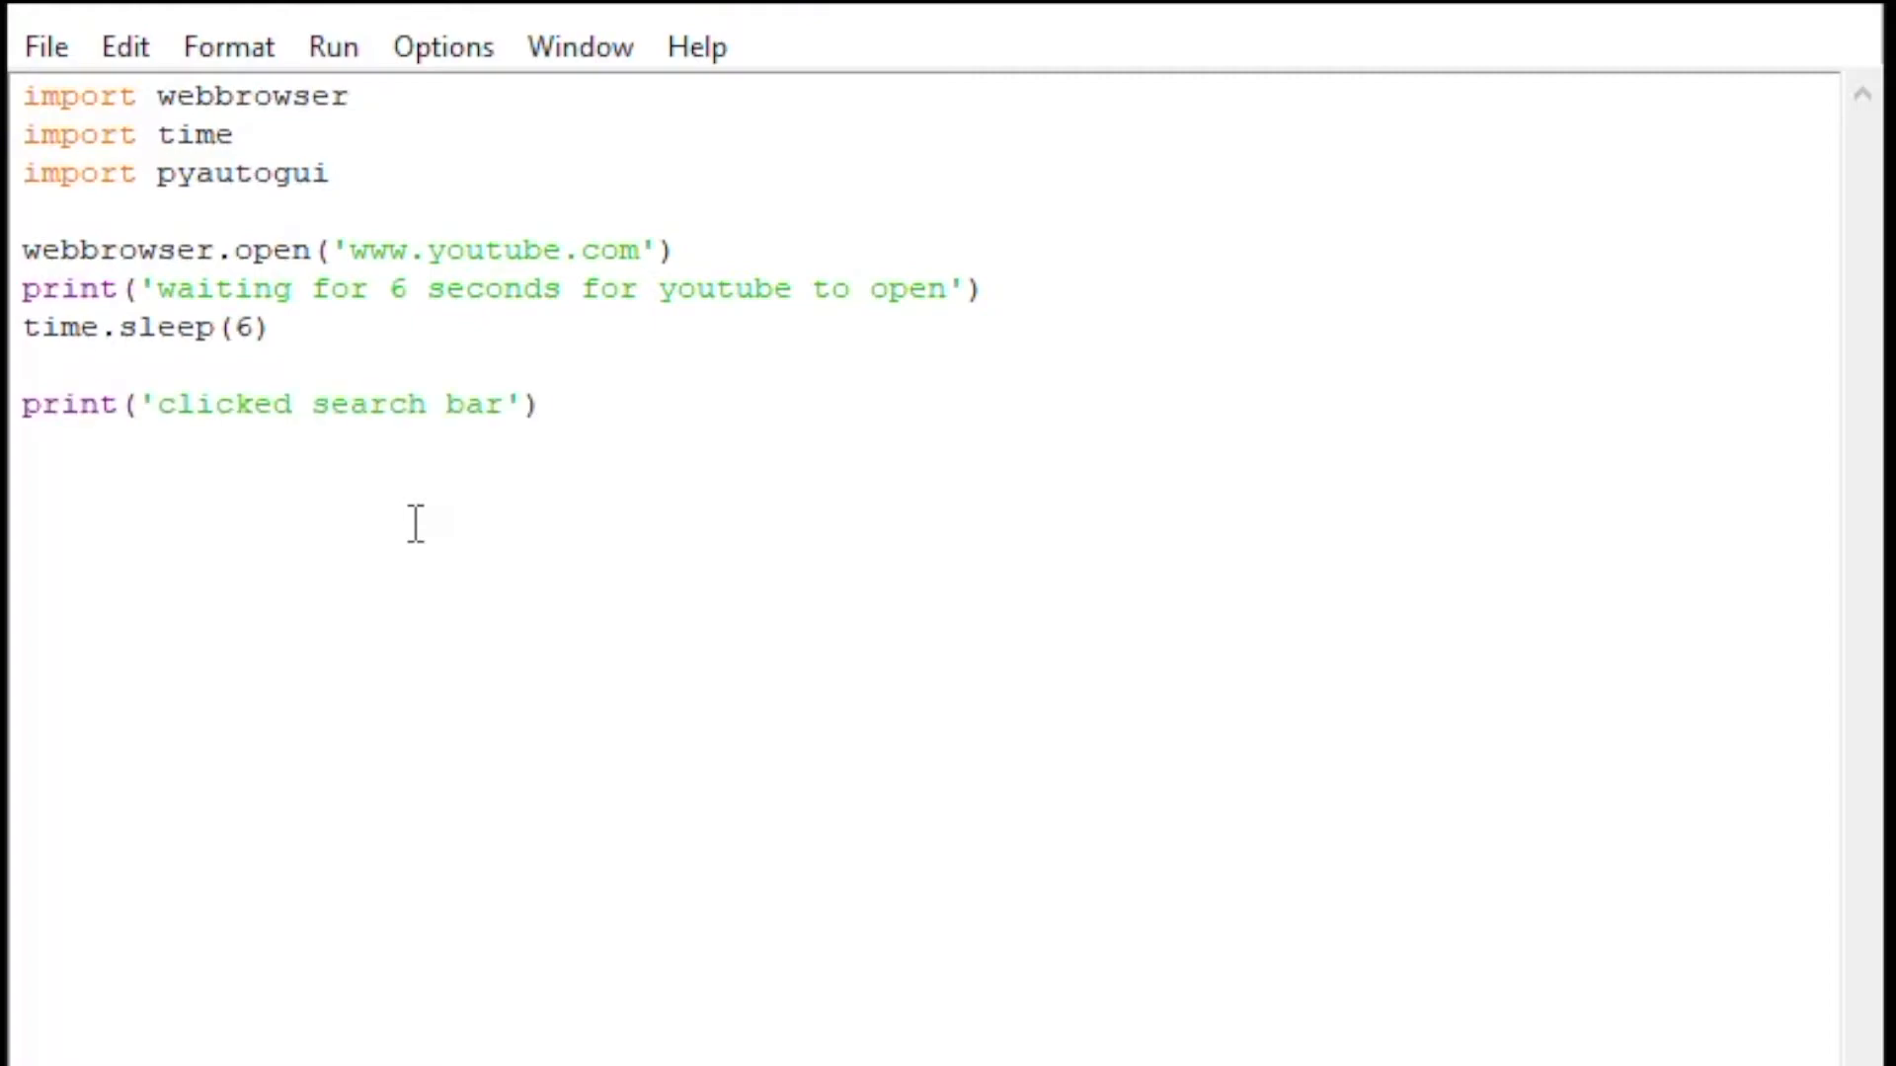
Add step1 = pyautogui.locateOnScreen("search bar.png") and pyautogui.click(step1)
text(step1 = pyautogui.locateOnScreen("search bar.png"))
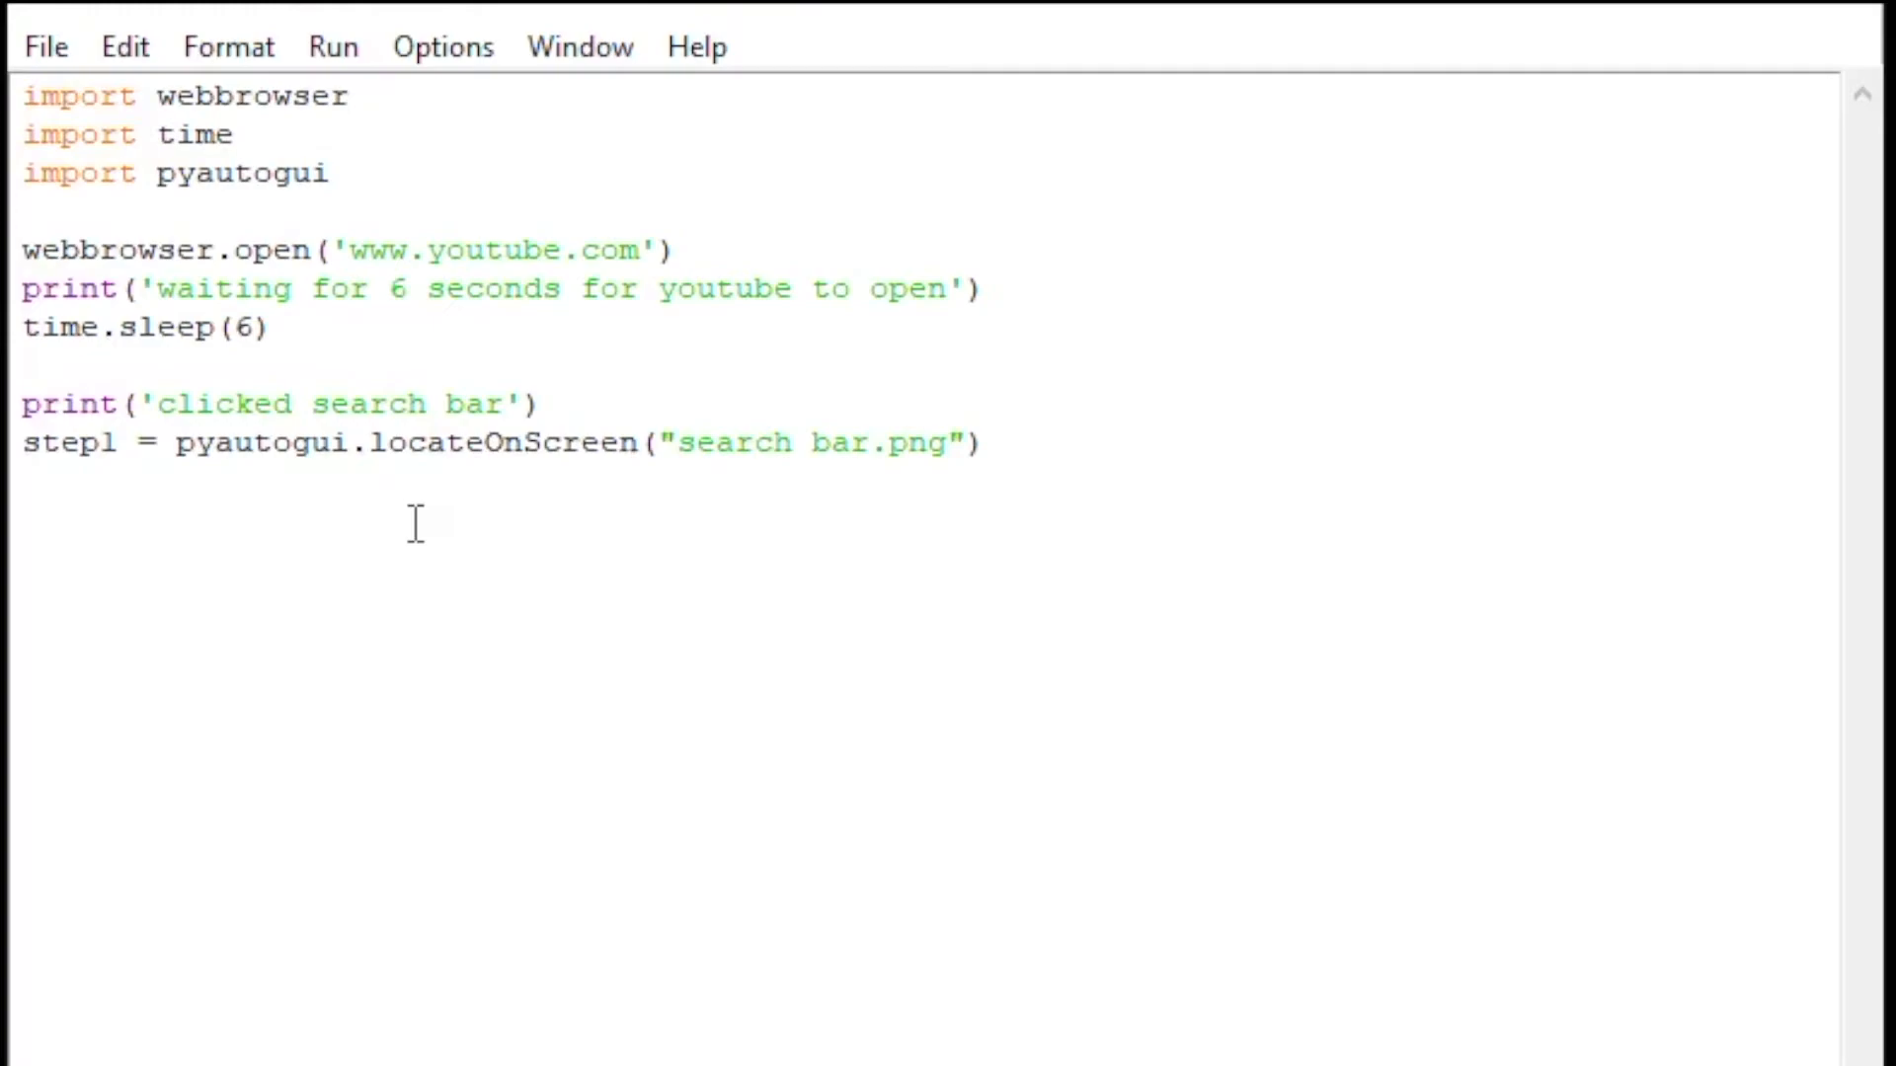
click(992, 442)
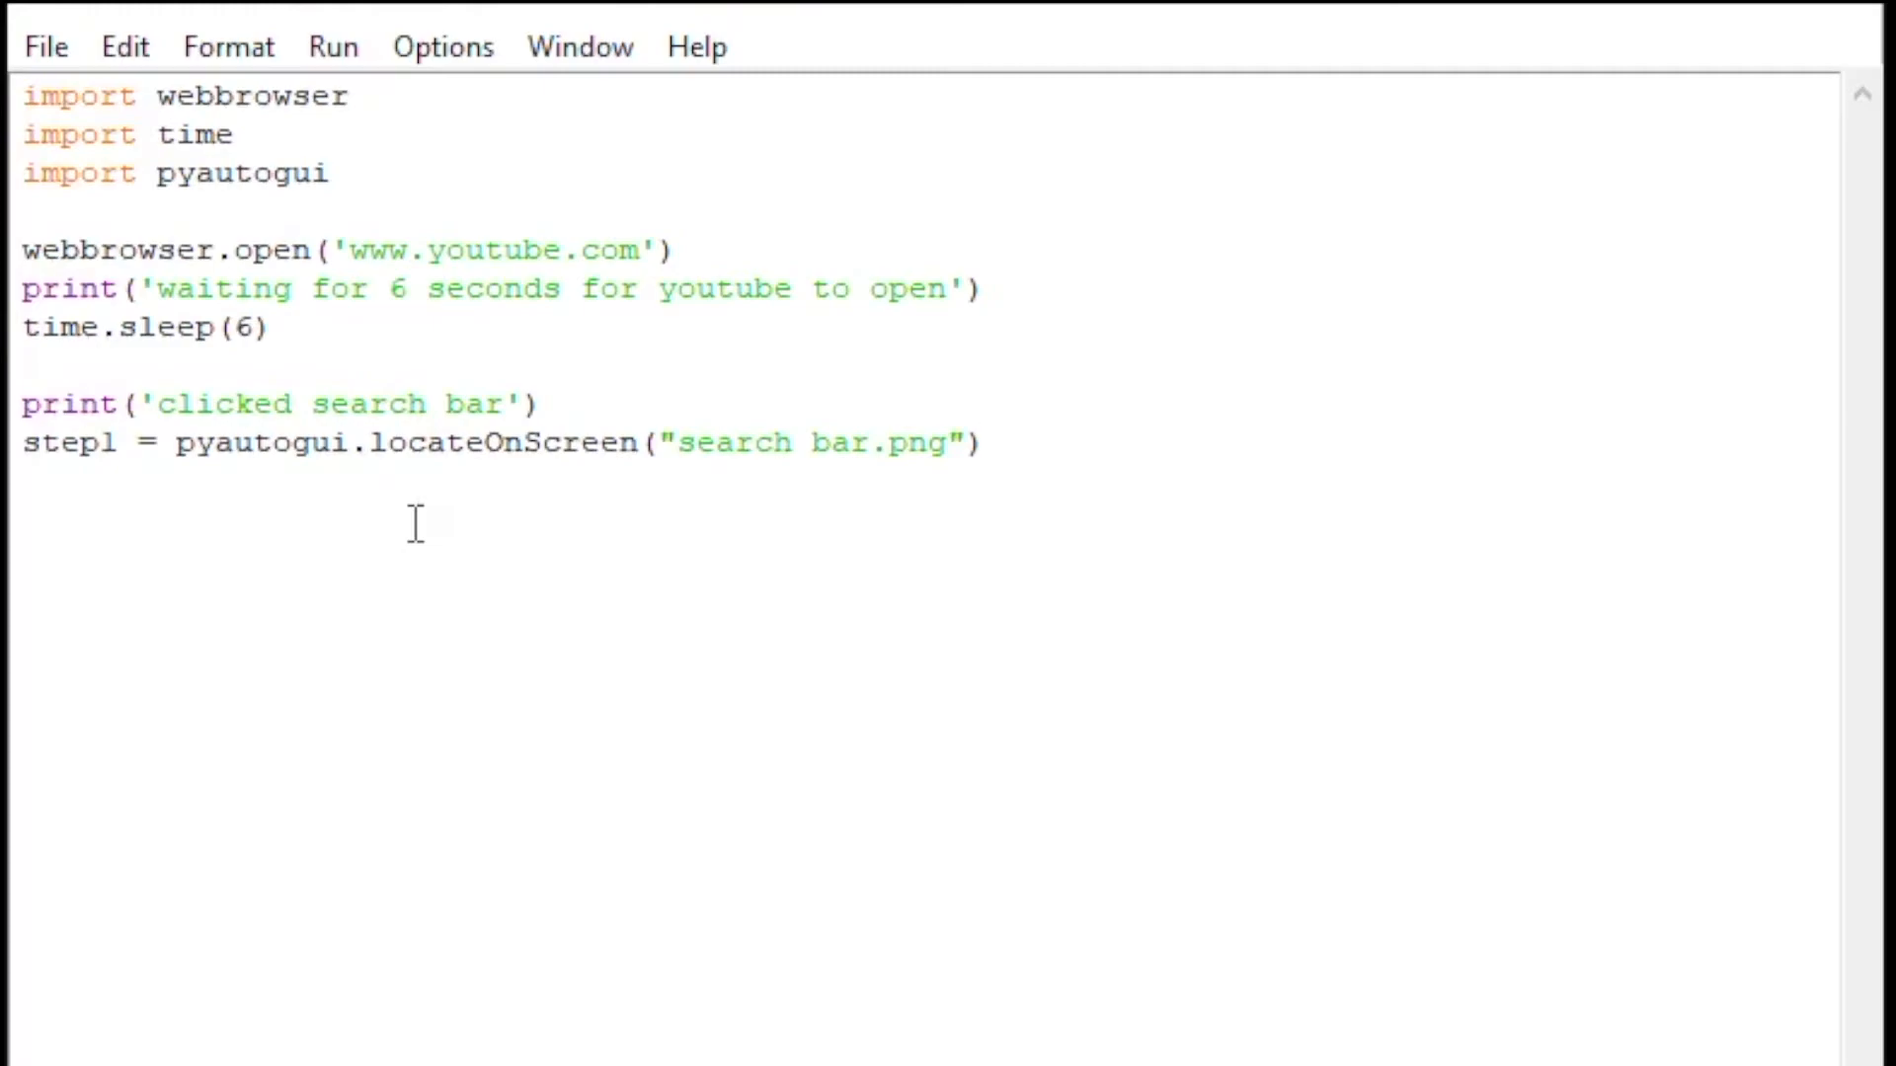
click(988, 444)
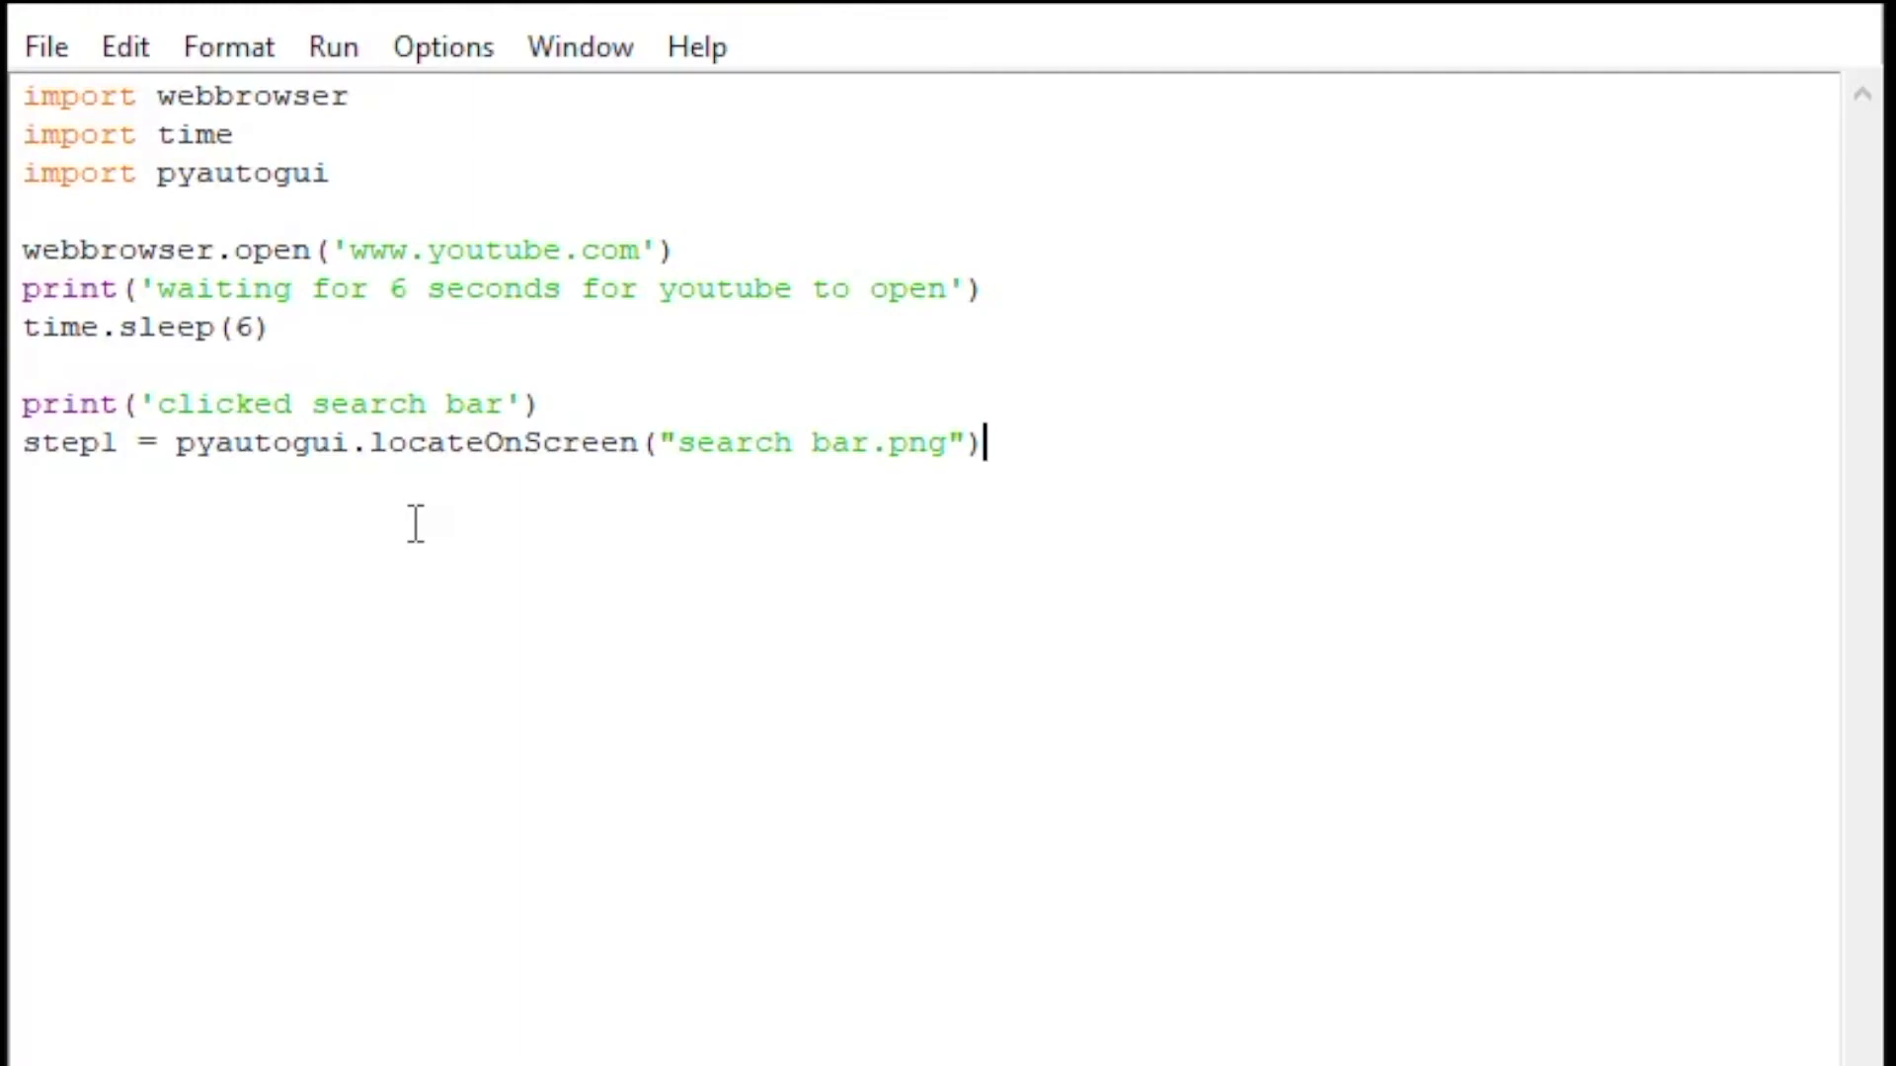
text(pyautogui.click(step1))
text(print('typing)
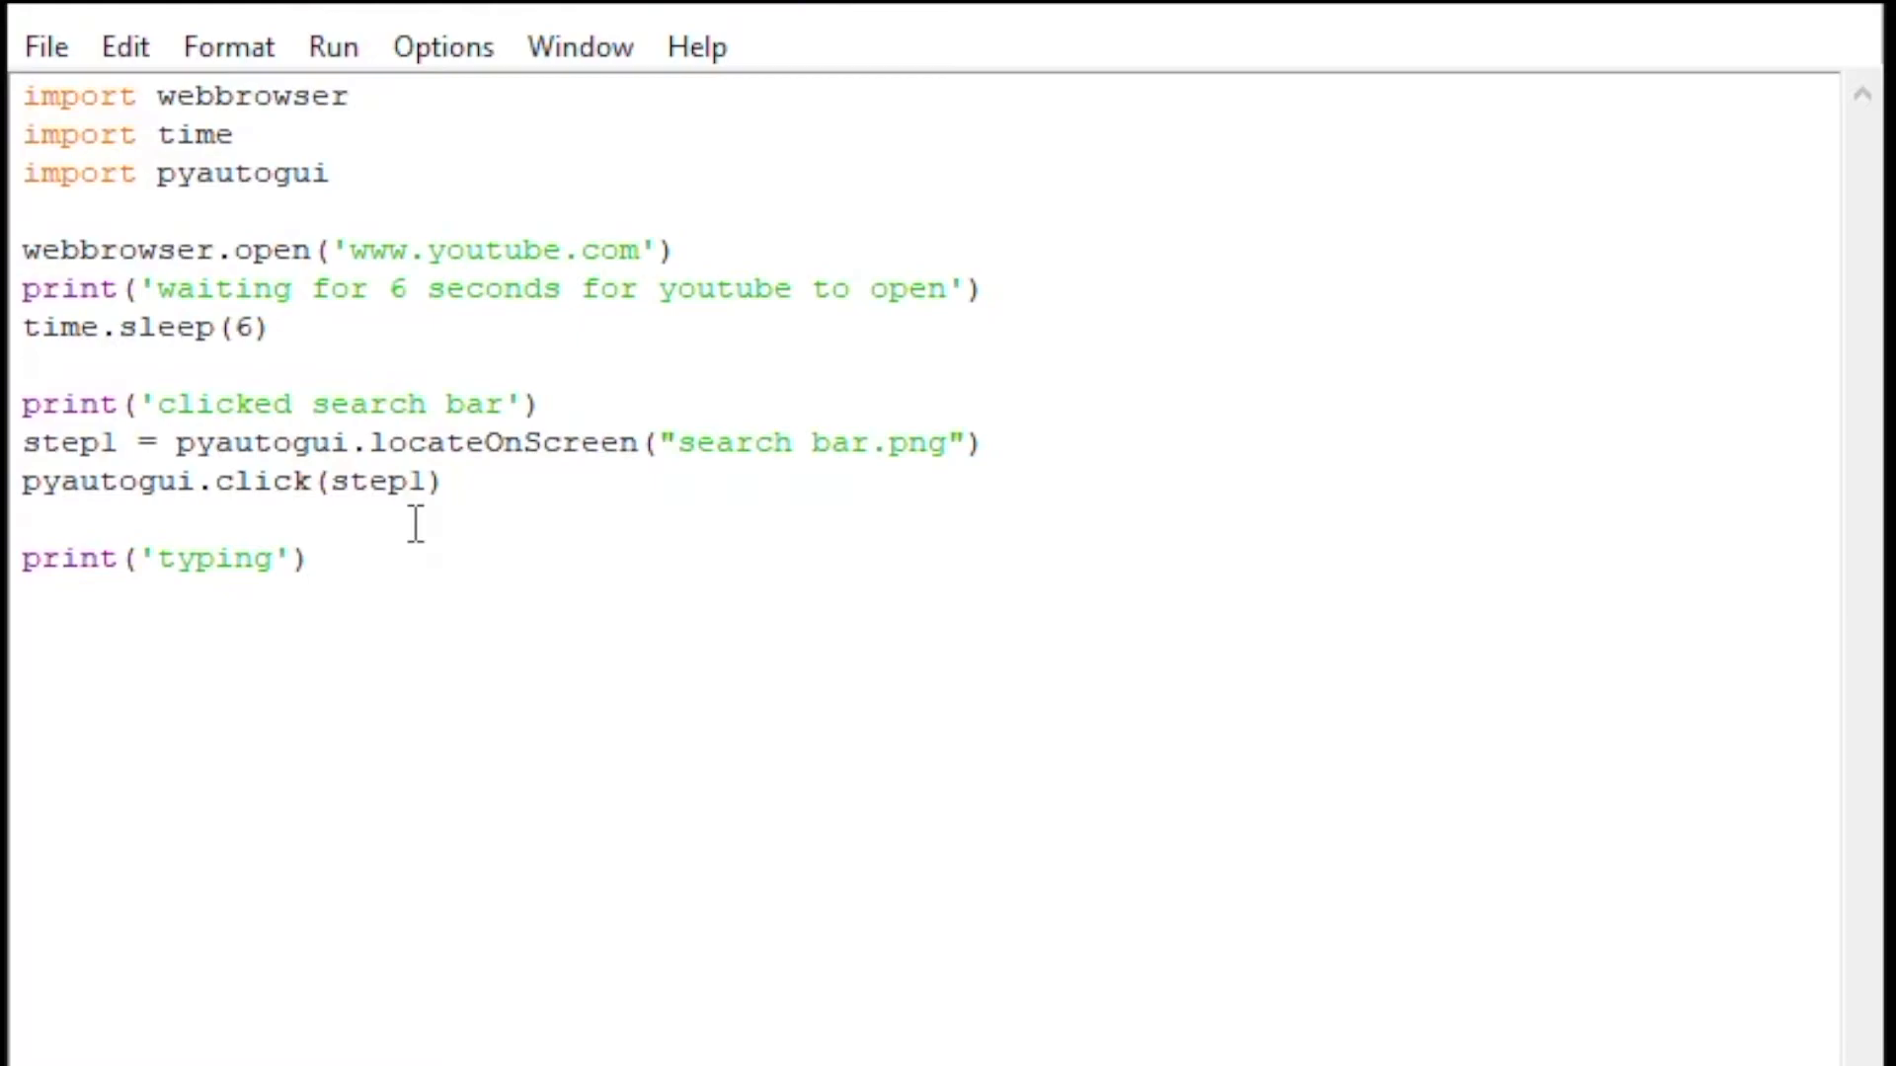
Typewrite 'afterowl python', sleep 3 seconds and print 'clicking on search button'
text(pyautogui.typewrite('afterowl python'))
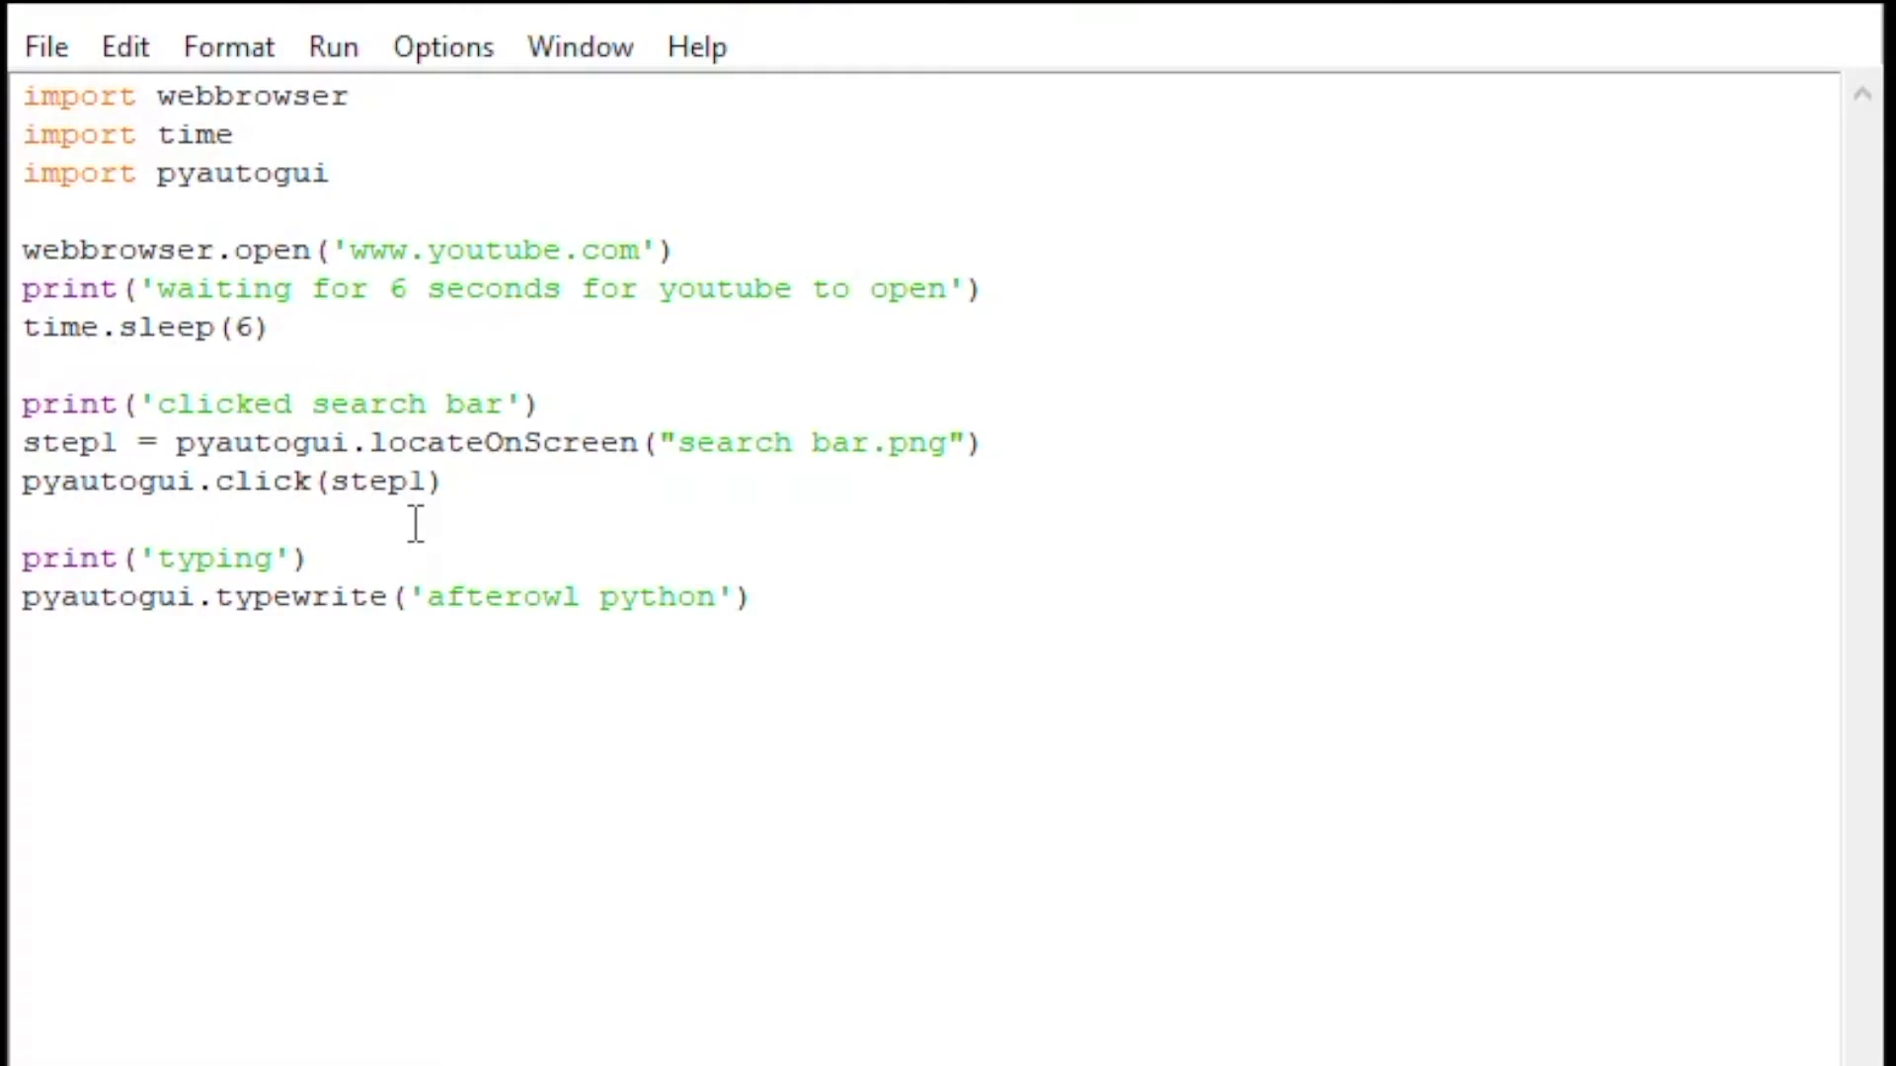
text(time.sleep(3))
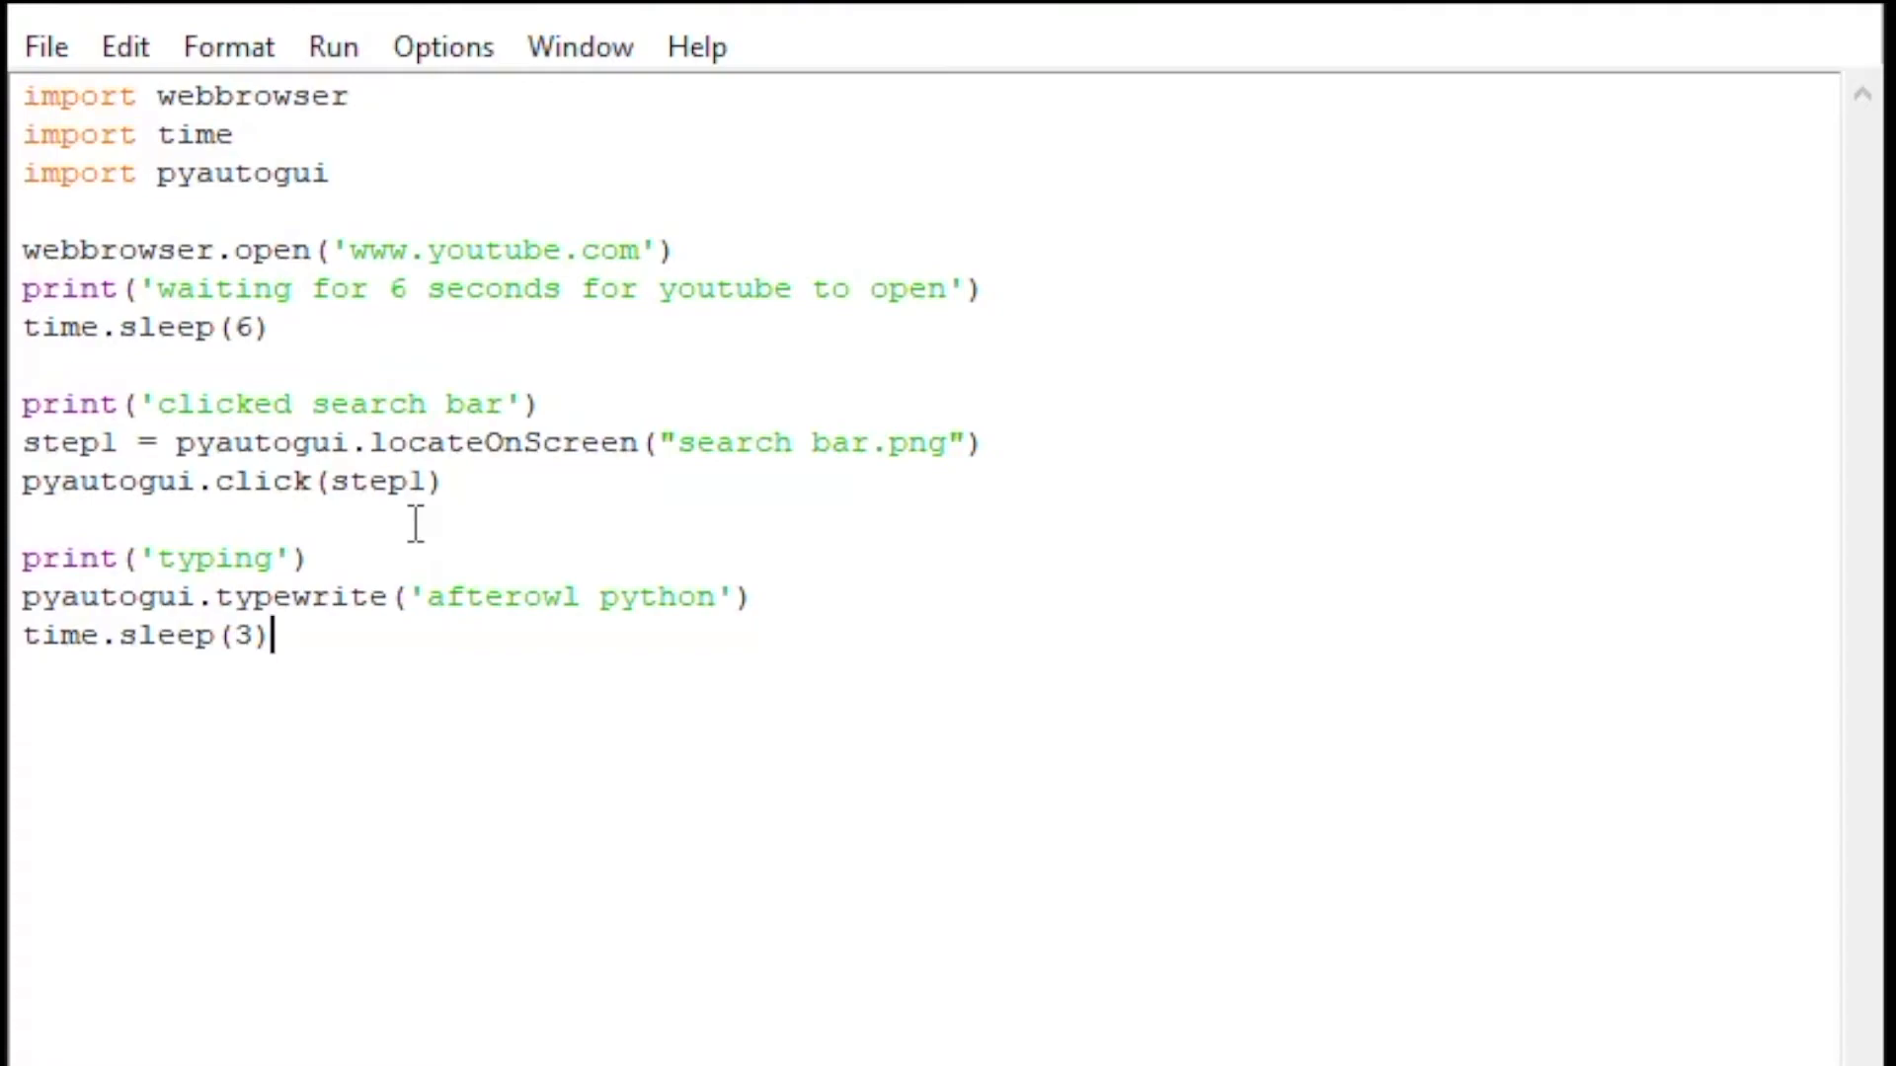
text(print('clicking on search button'))
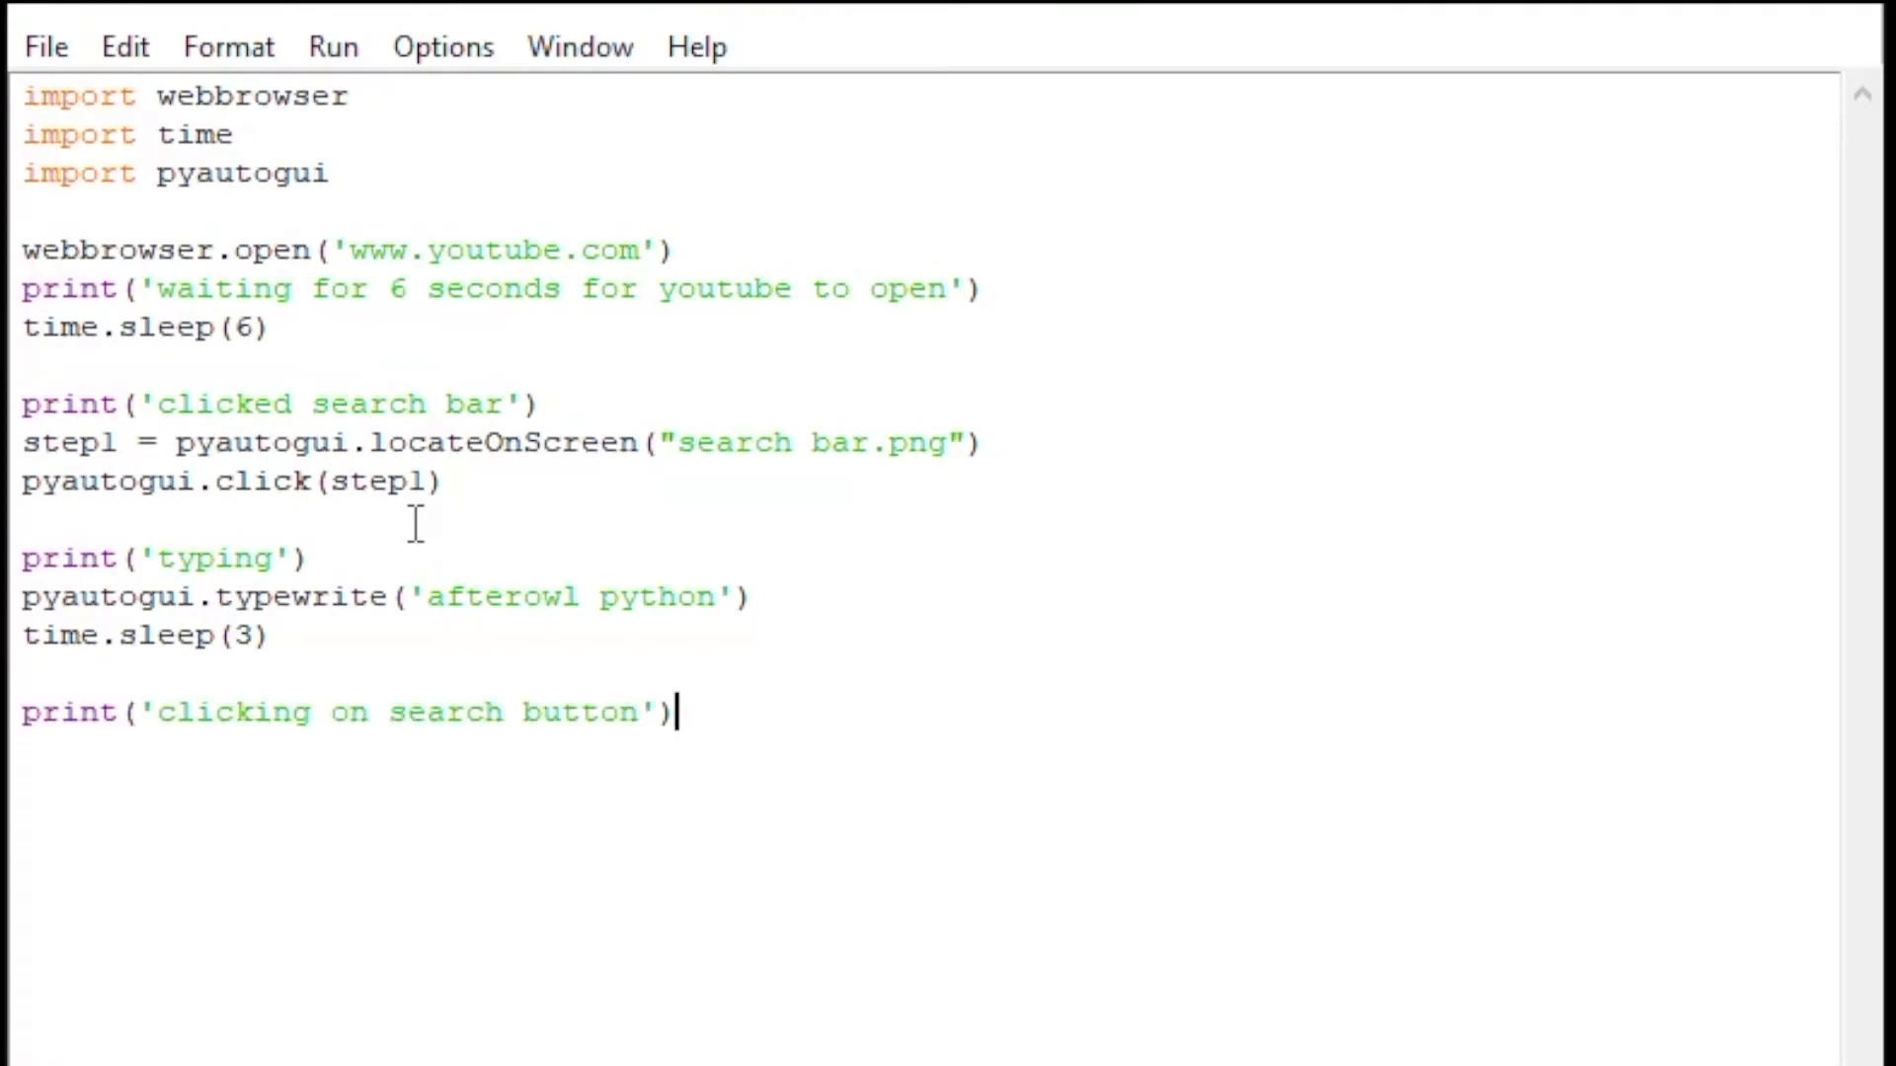
Locate and click "search button.png" as step2, sleep 3 and print 'clicking on Python Graph image'
text(step2 = pyautogui.locateCenterOnScreen("search button.png"))
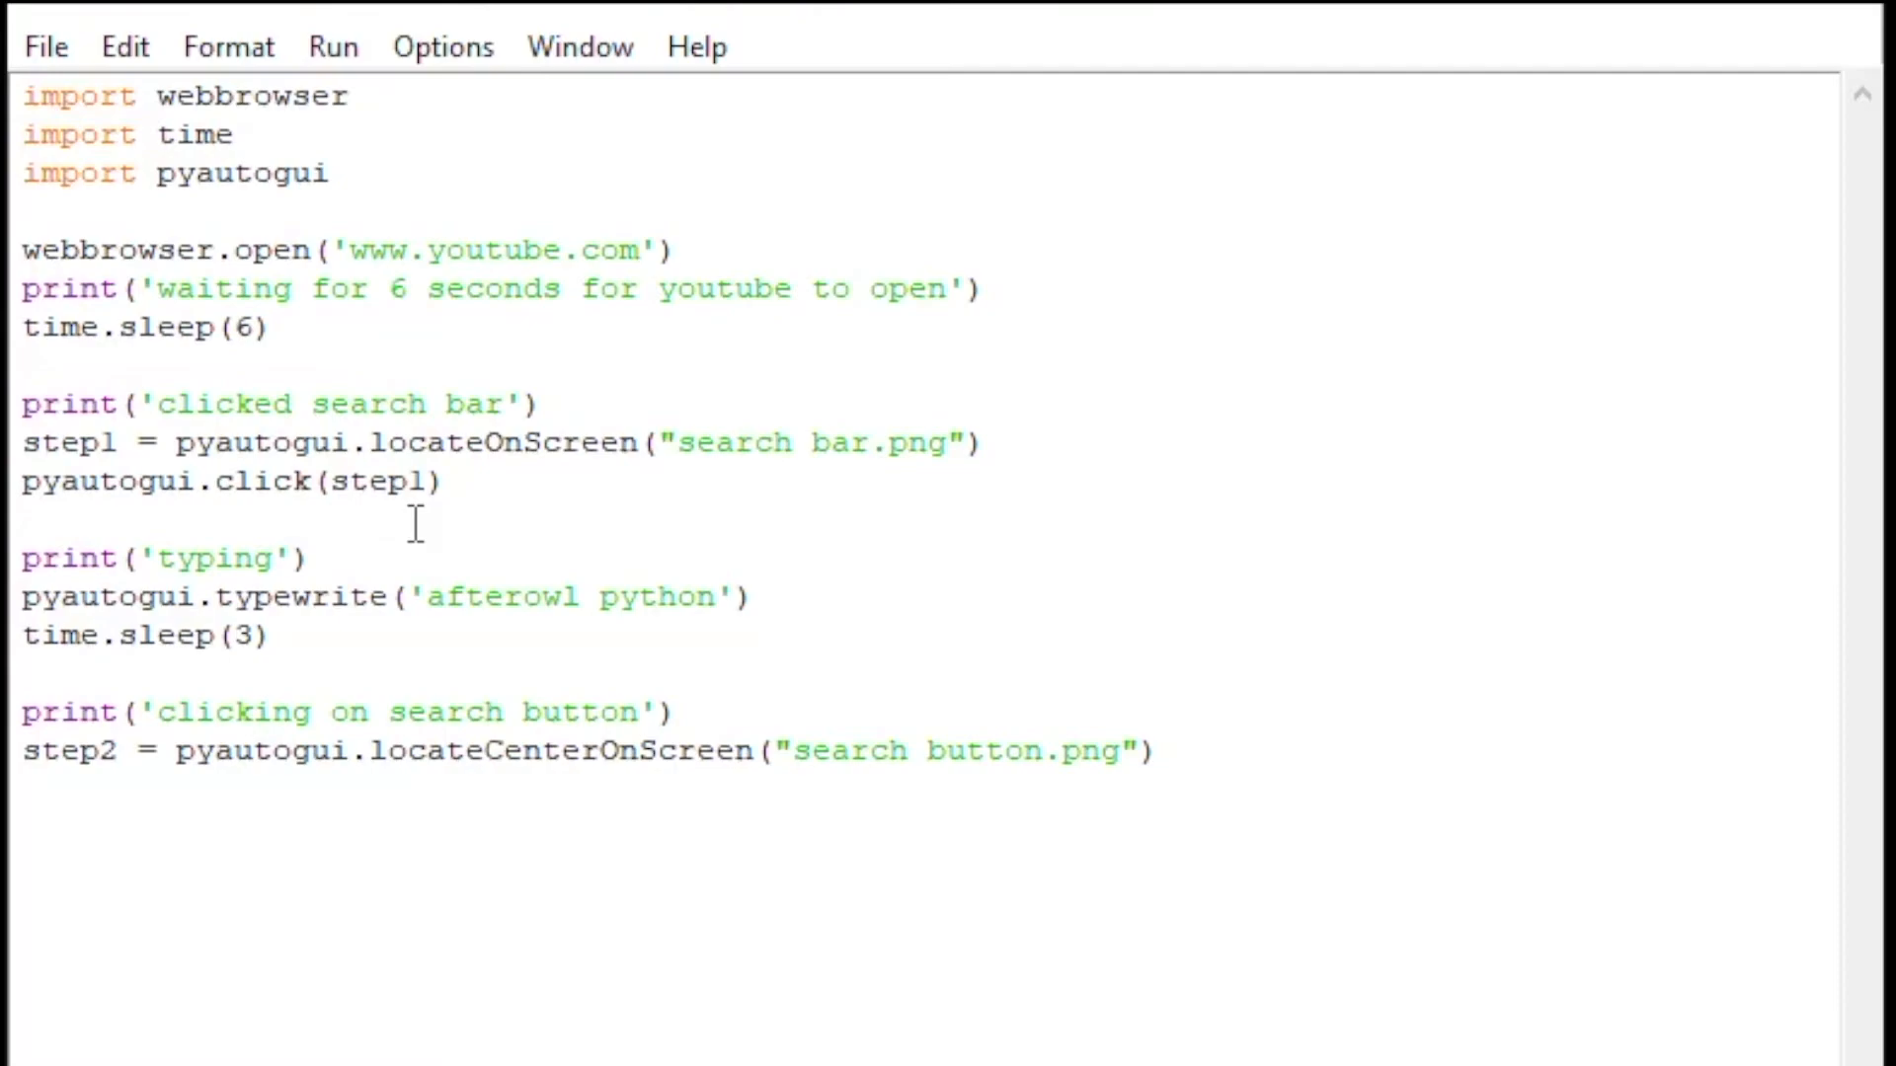
text(pyautogui.click(step2))
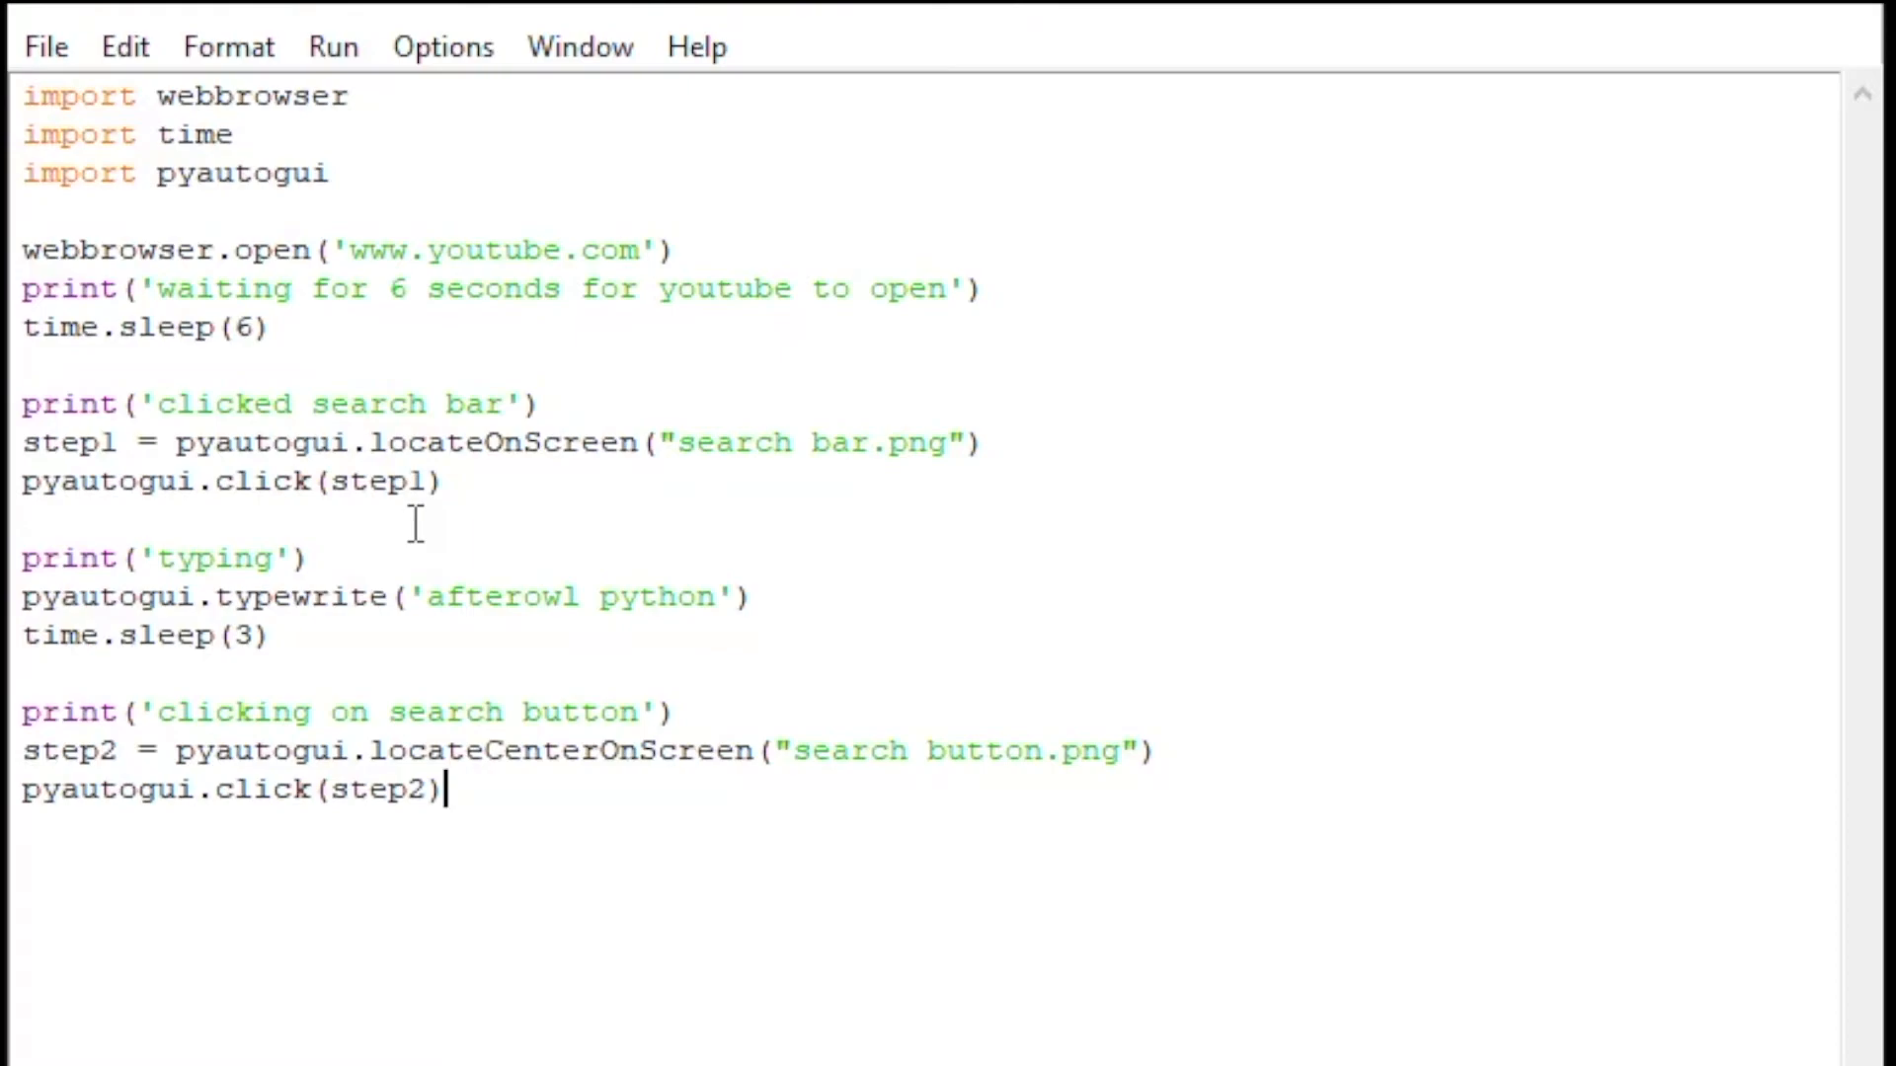
text(time.sleep(3))
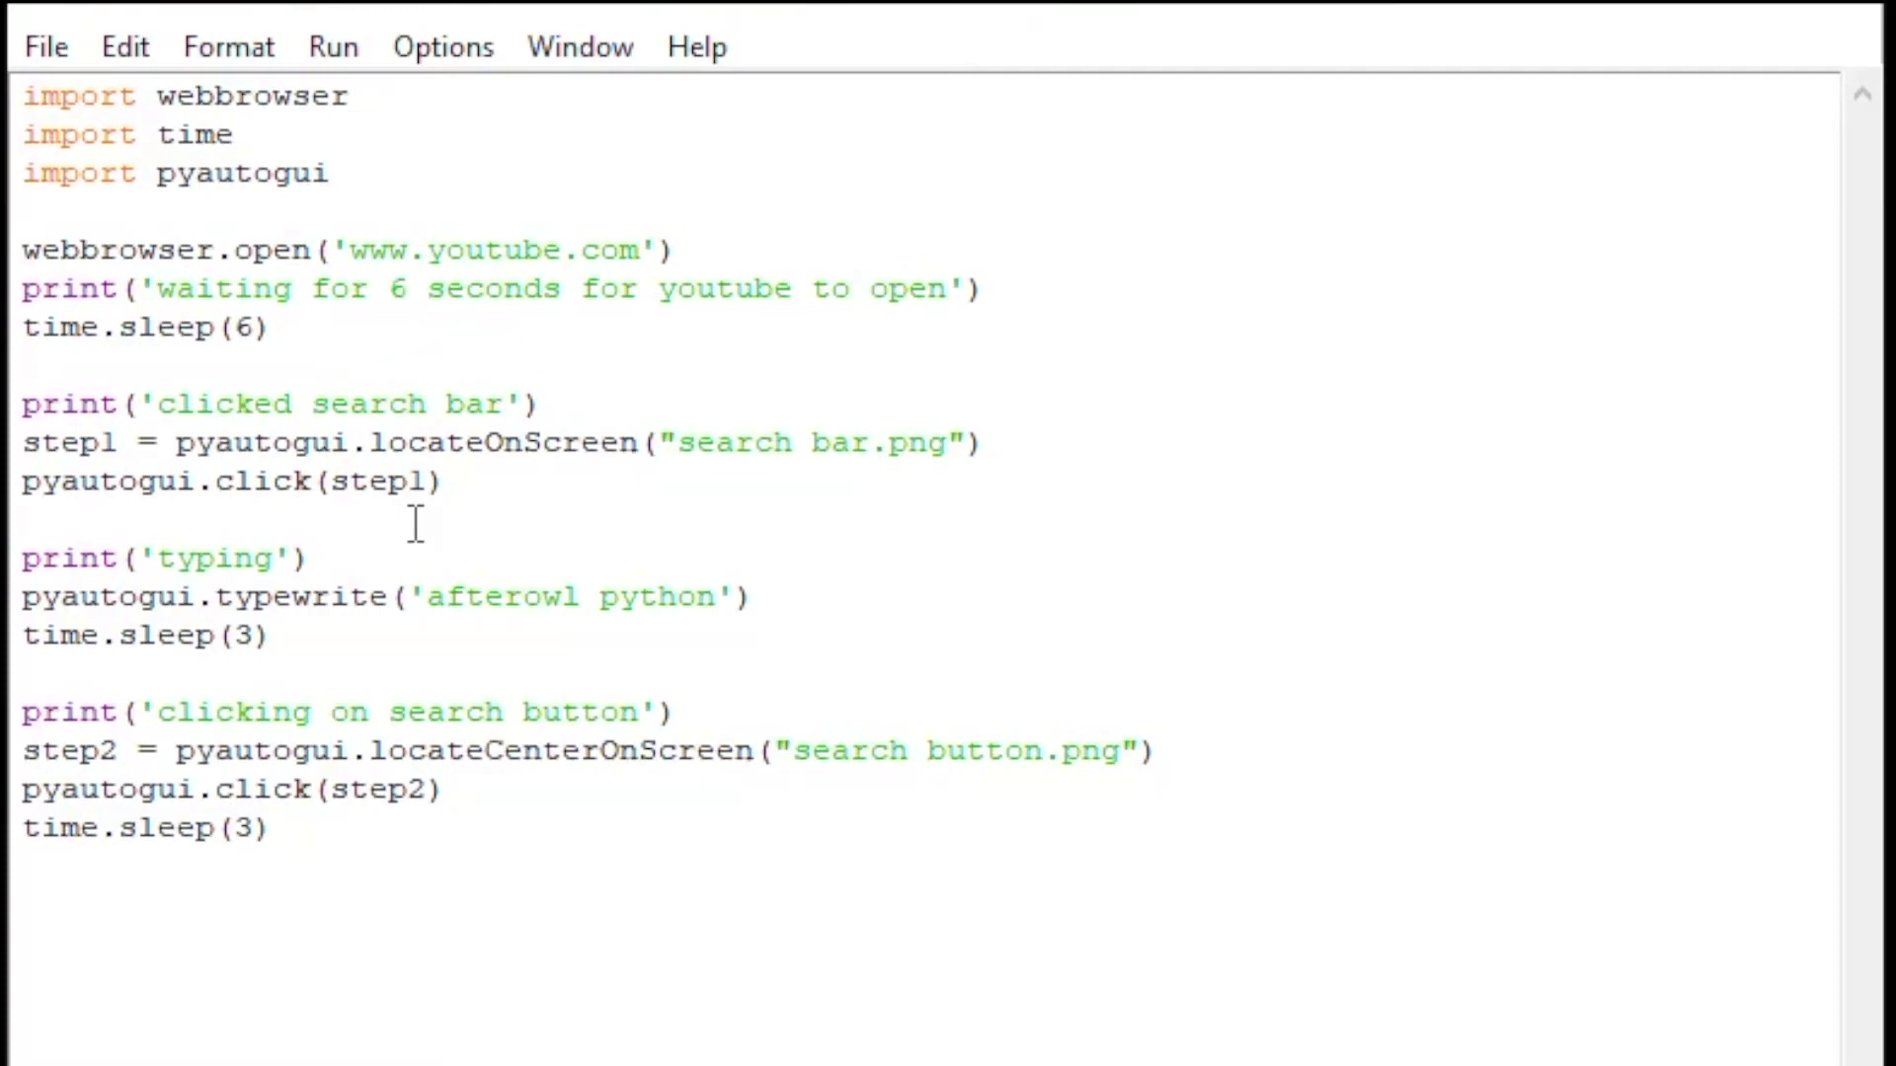
text(print('clicking on Python Graph image'))
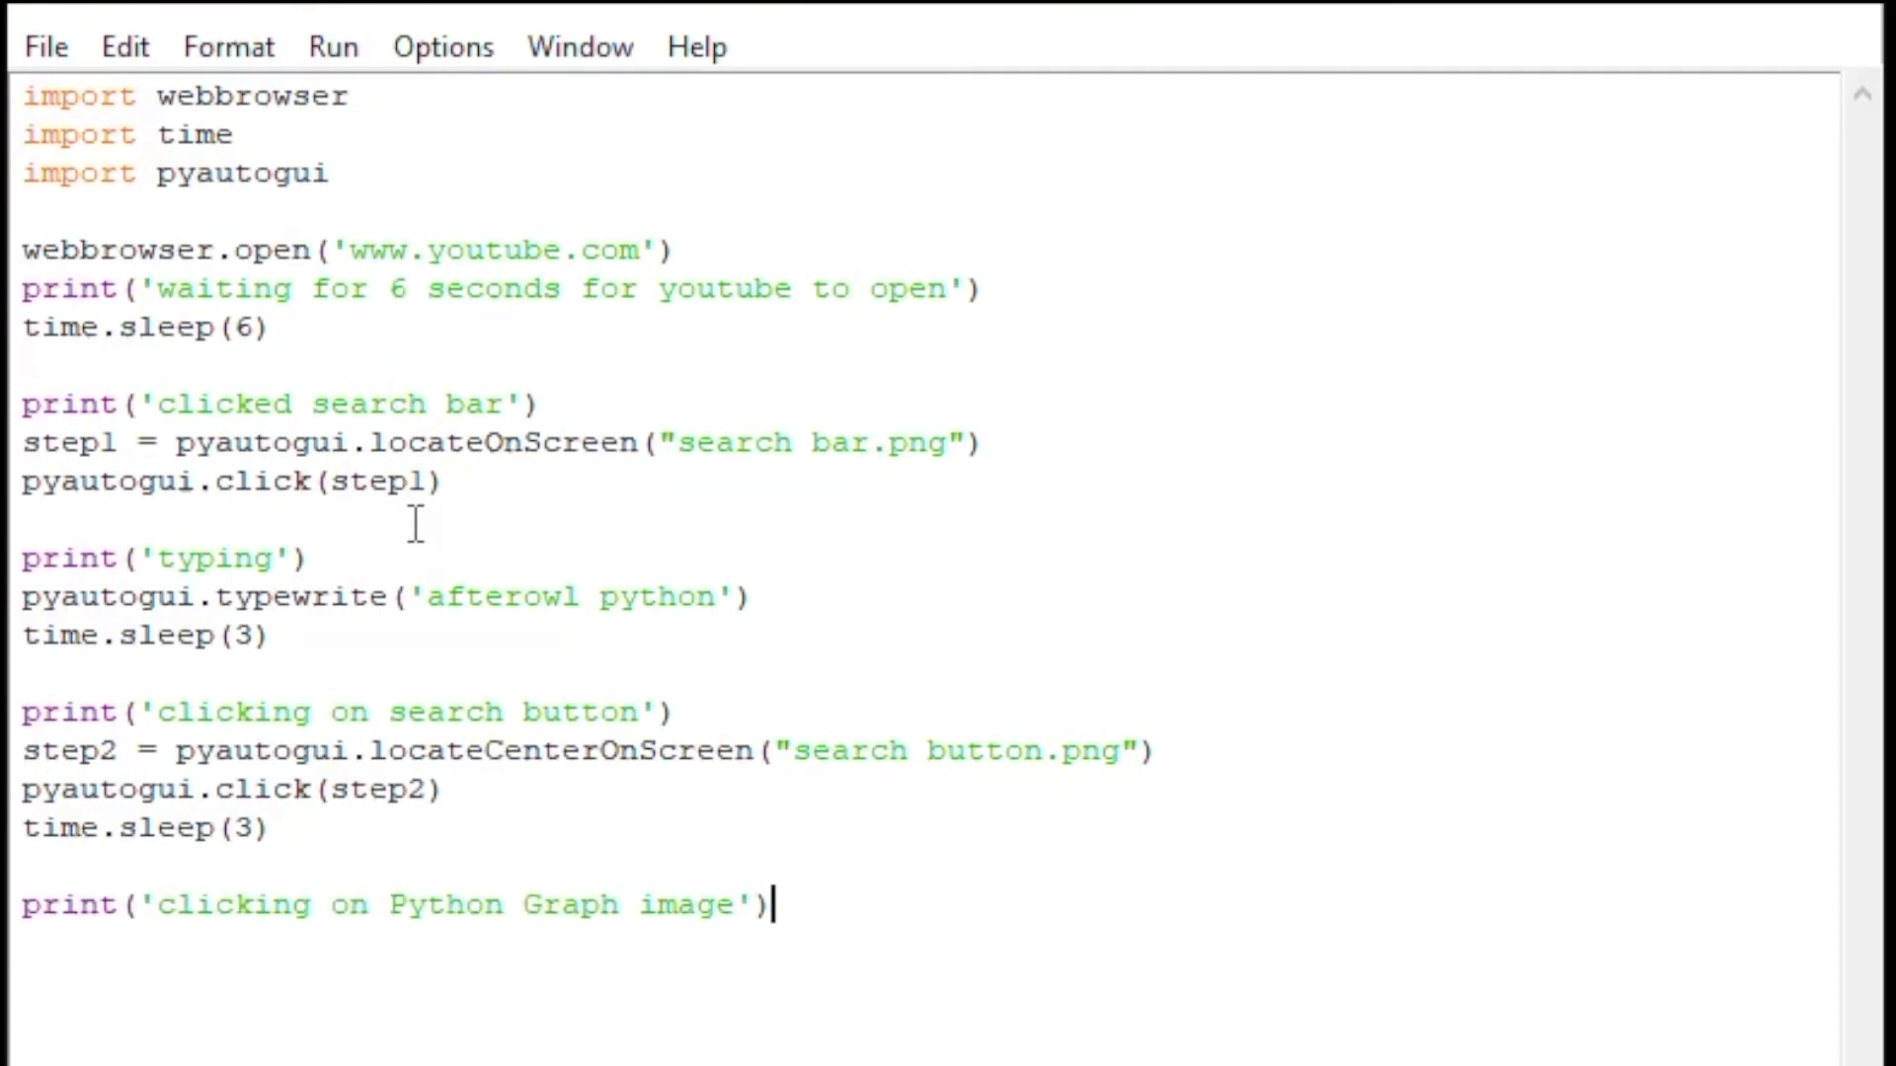
Add step3 = pyautogui.locateCenterOnScreen("python graph.png") and pyautogui.click(step3)
text(step3 = pyautogui.locateCenterOnScreen("python graph.png"))
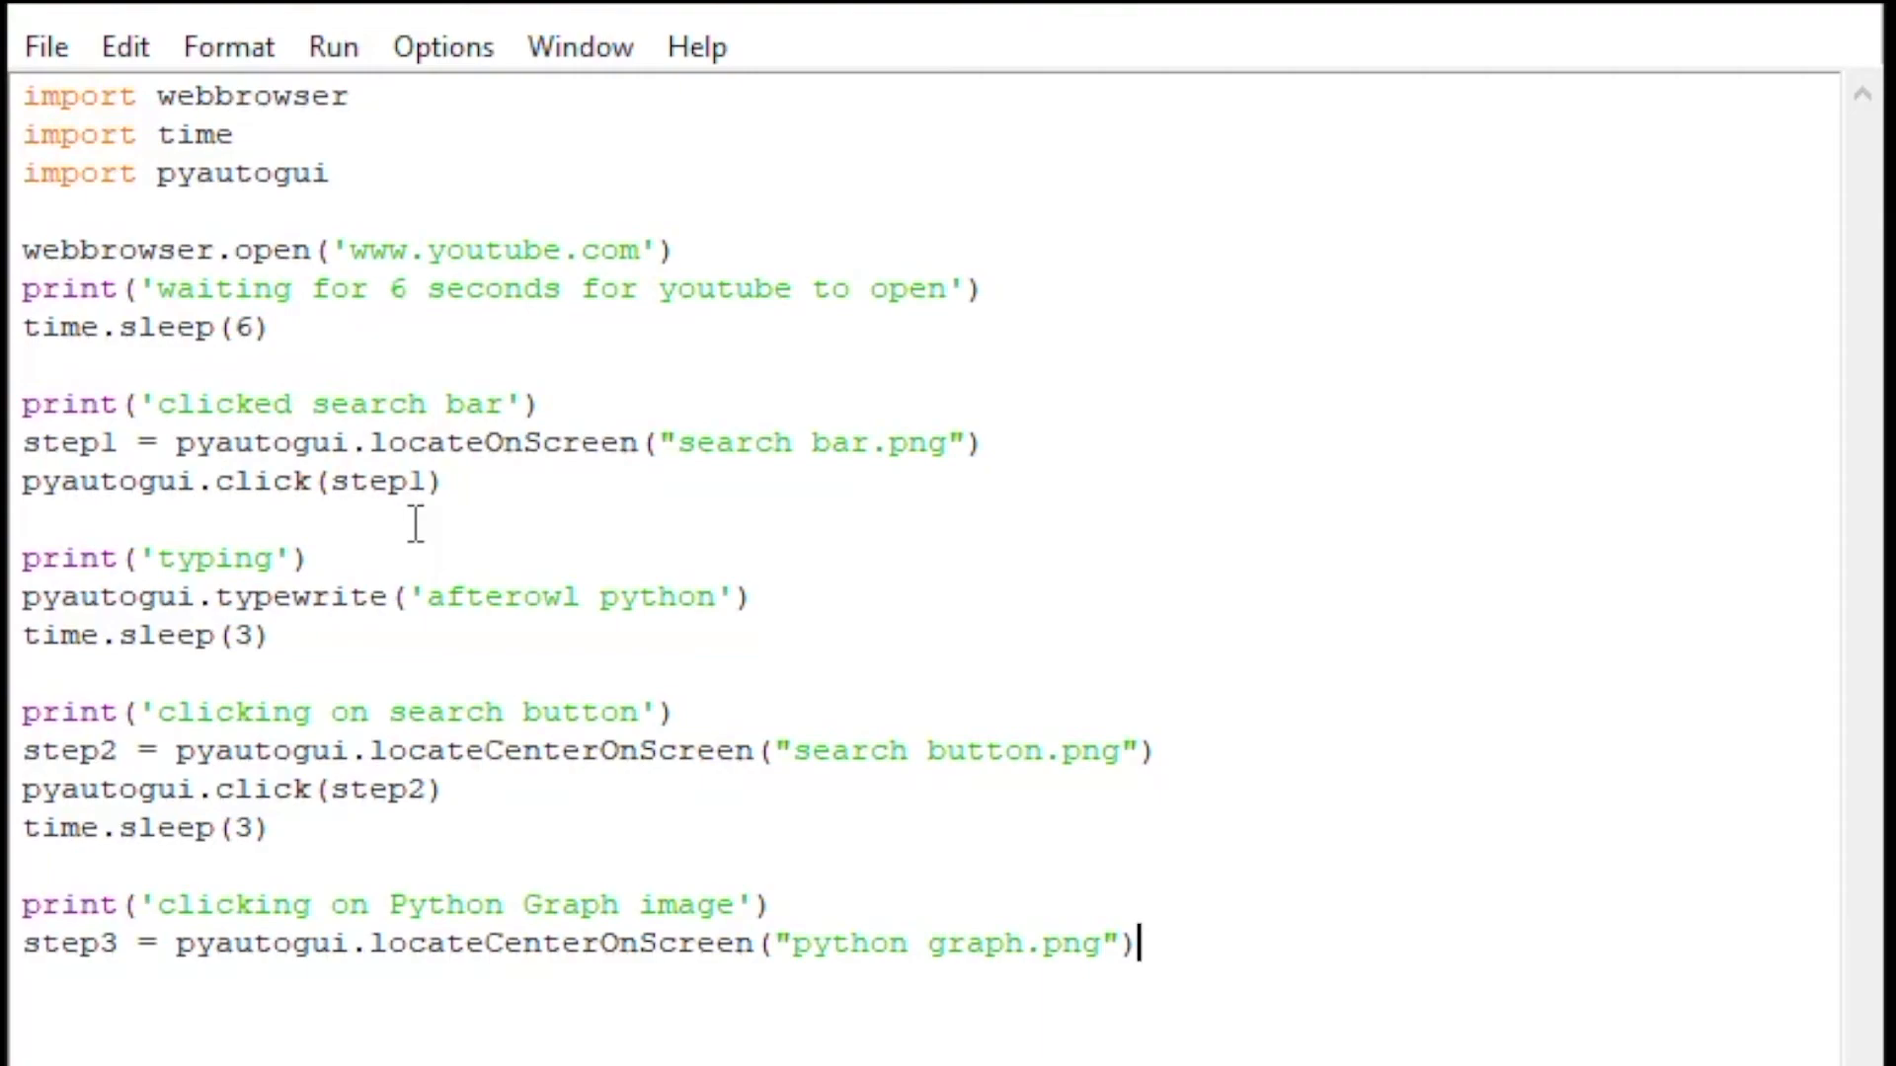
text(pyautogui.click(step3))
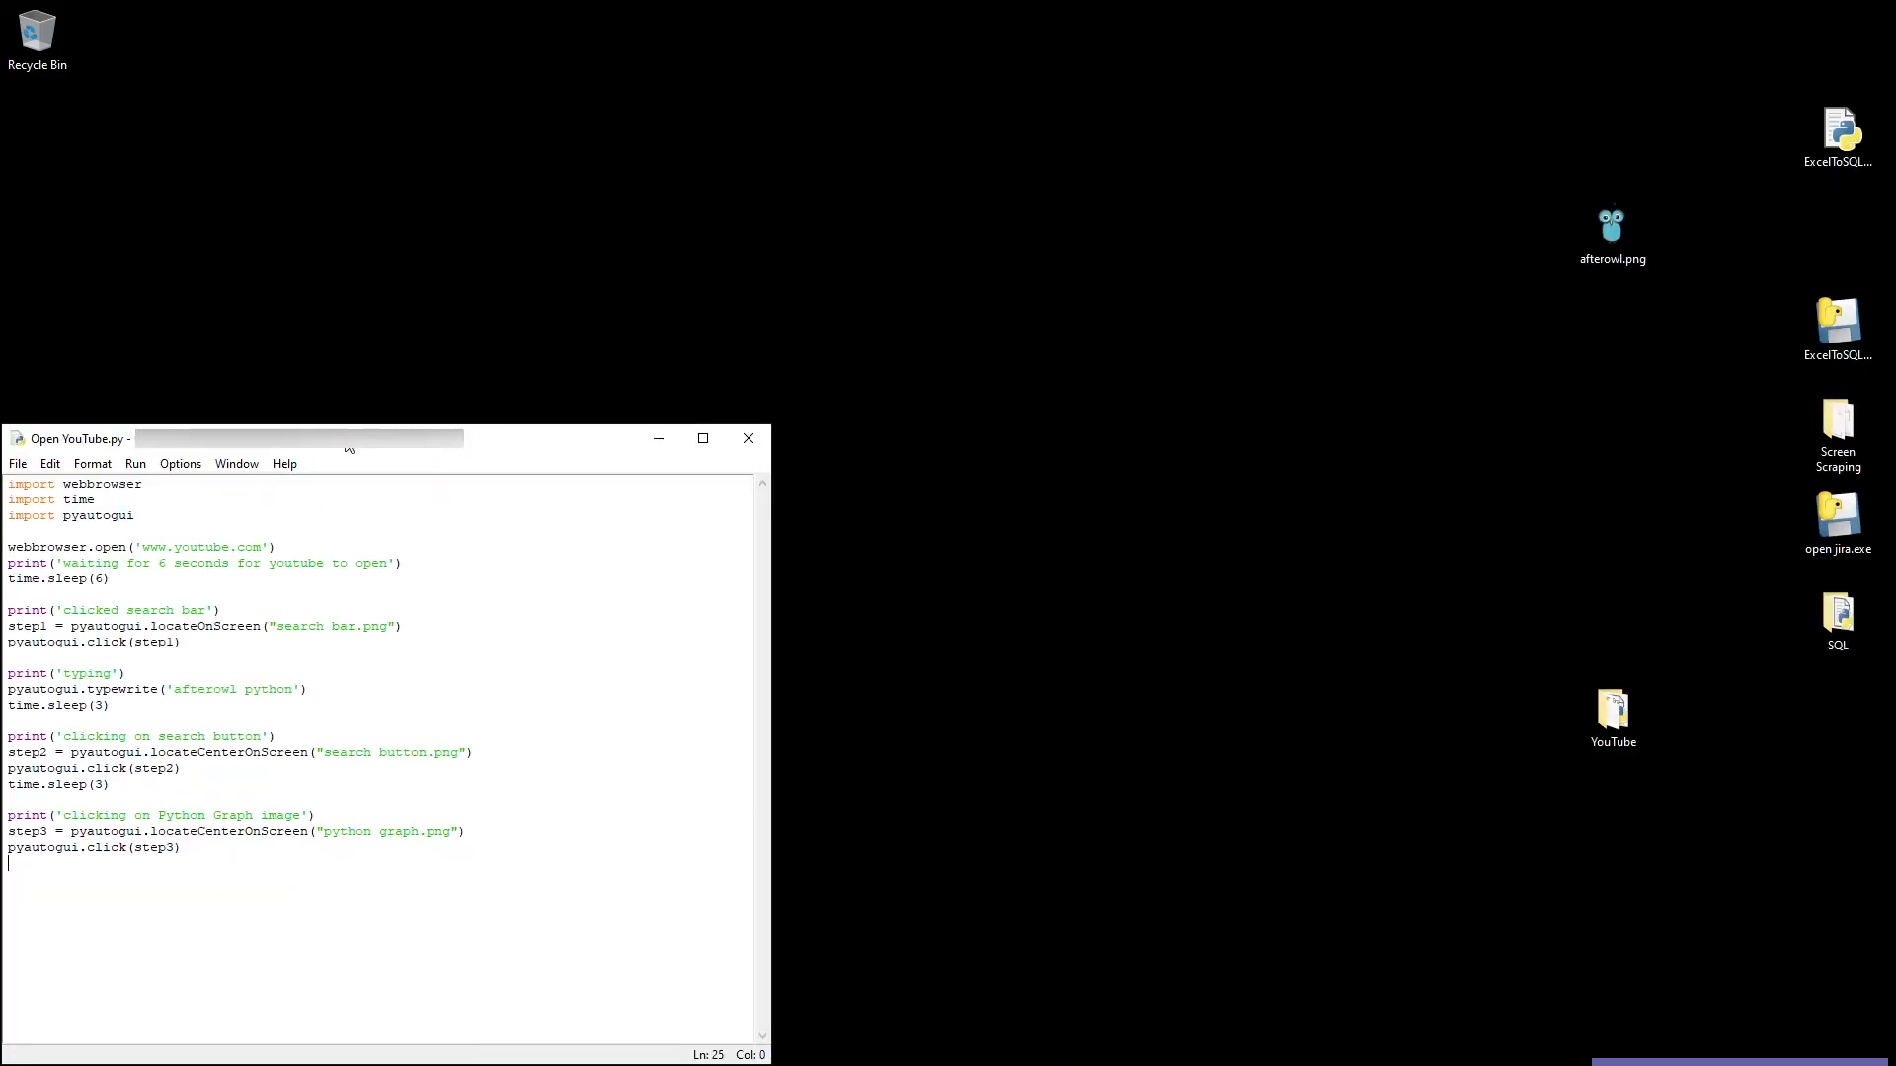
Run Open YouTube.py with Run Module so YouTube opens in the browser
click(135, 462)
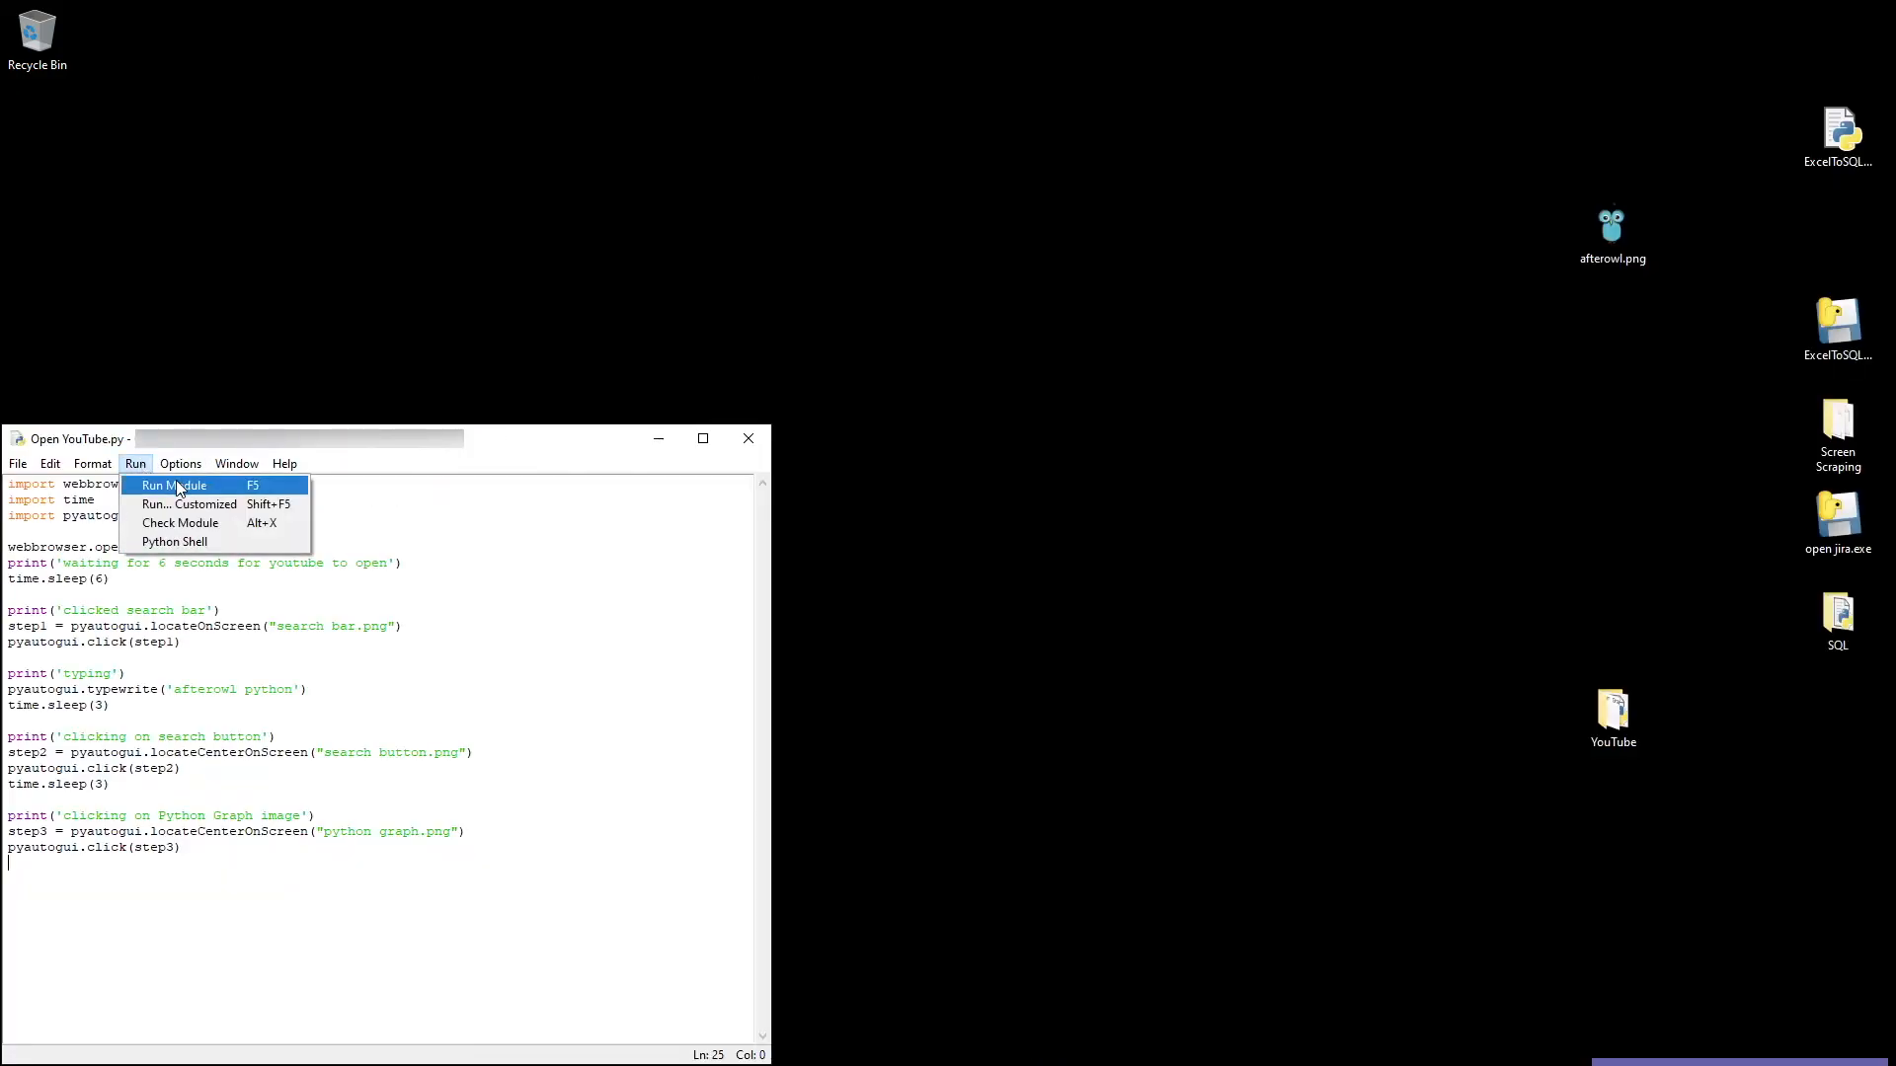
click(174, 486)
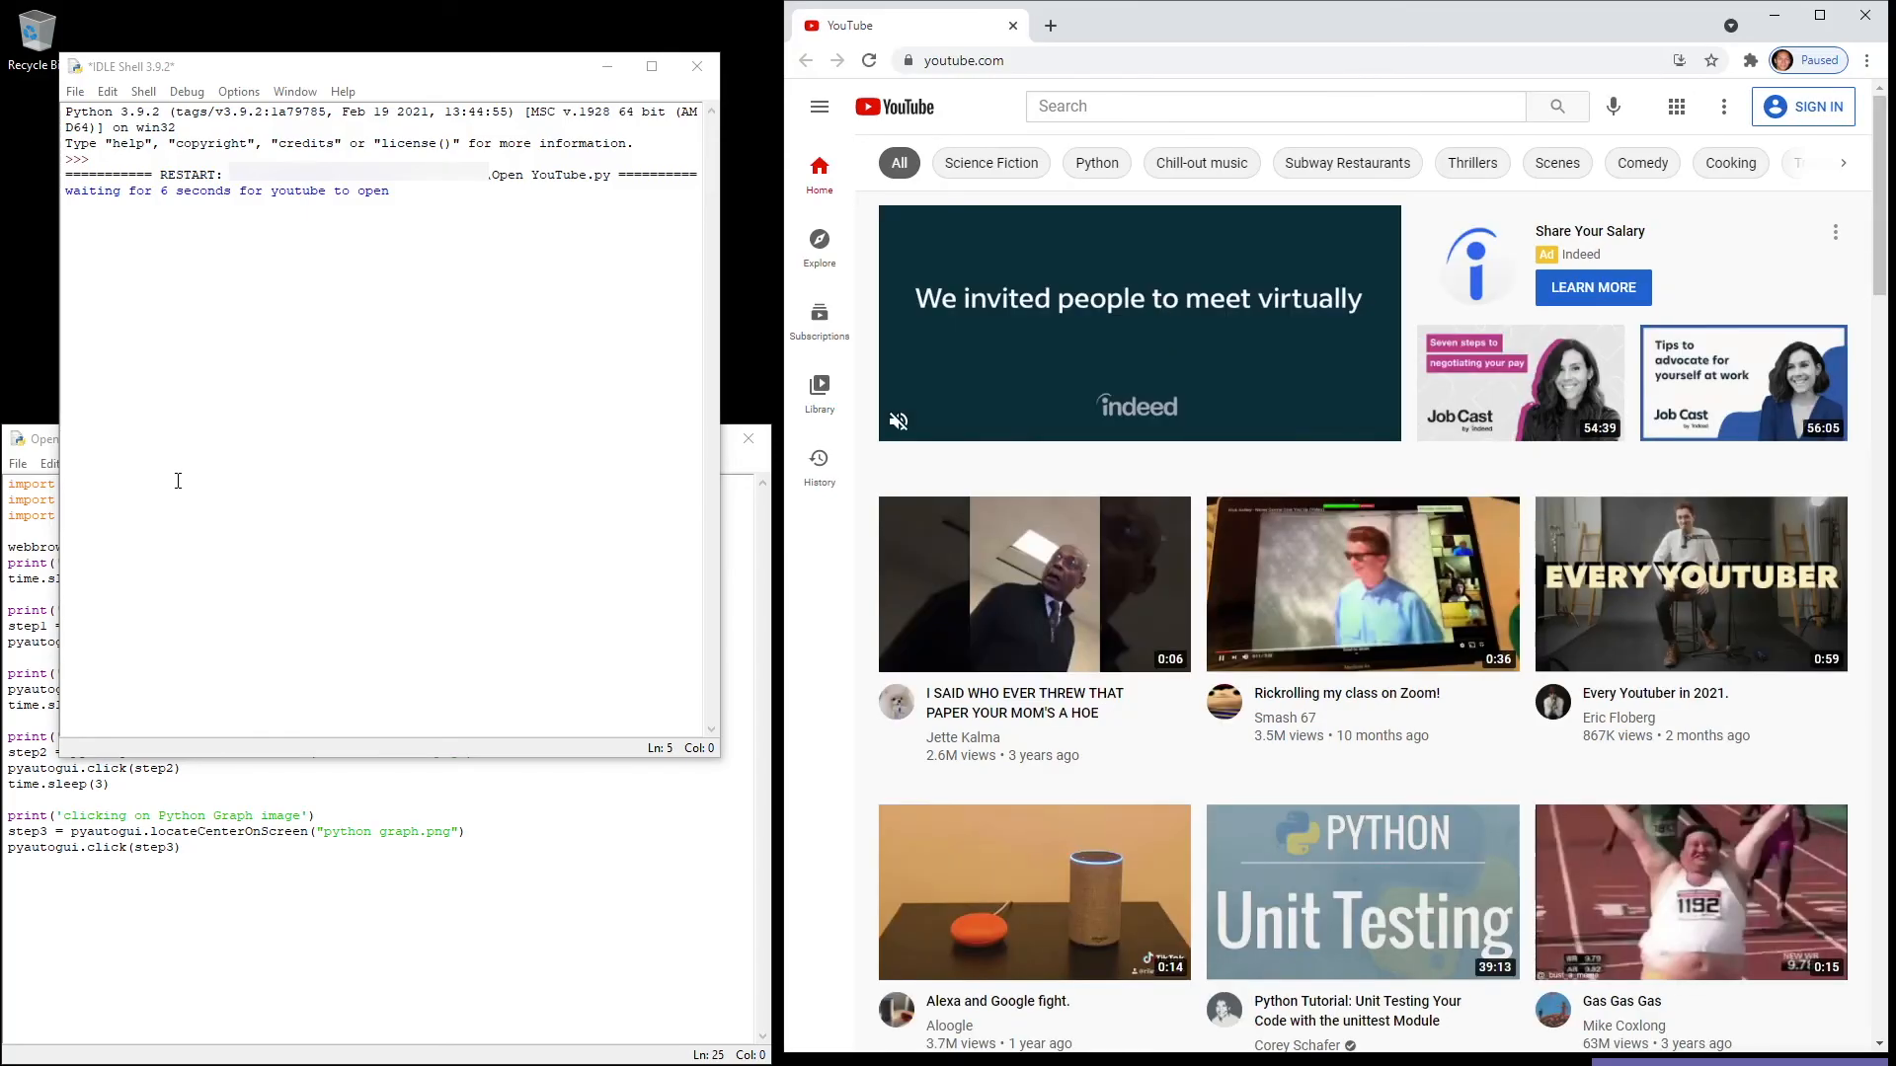
Let the script search YouTube for 'afterowl python' and open the Python Graph video
text(aftrowl python)
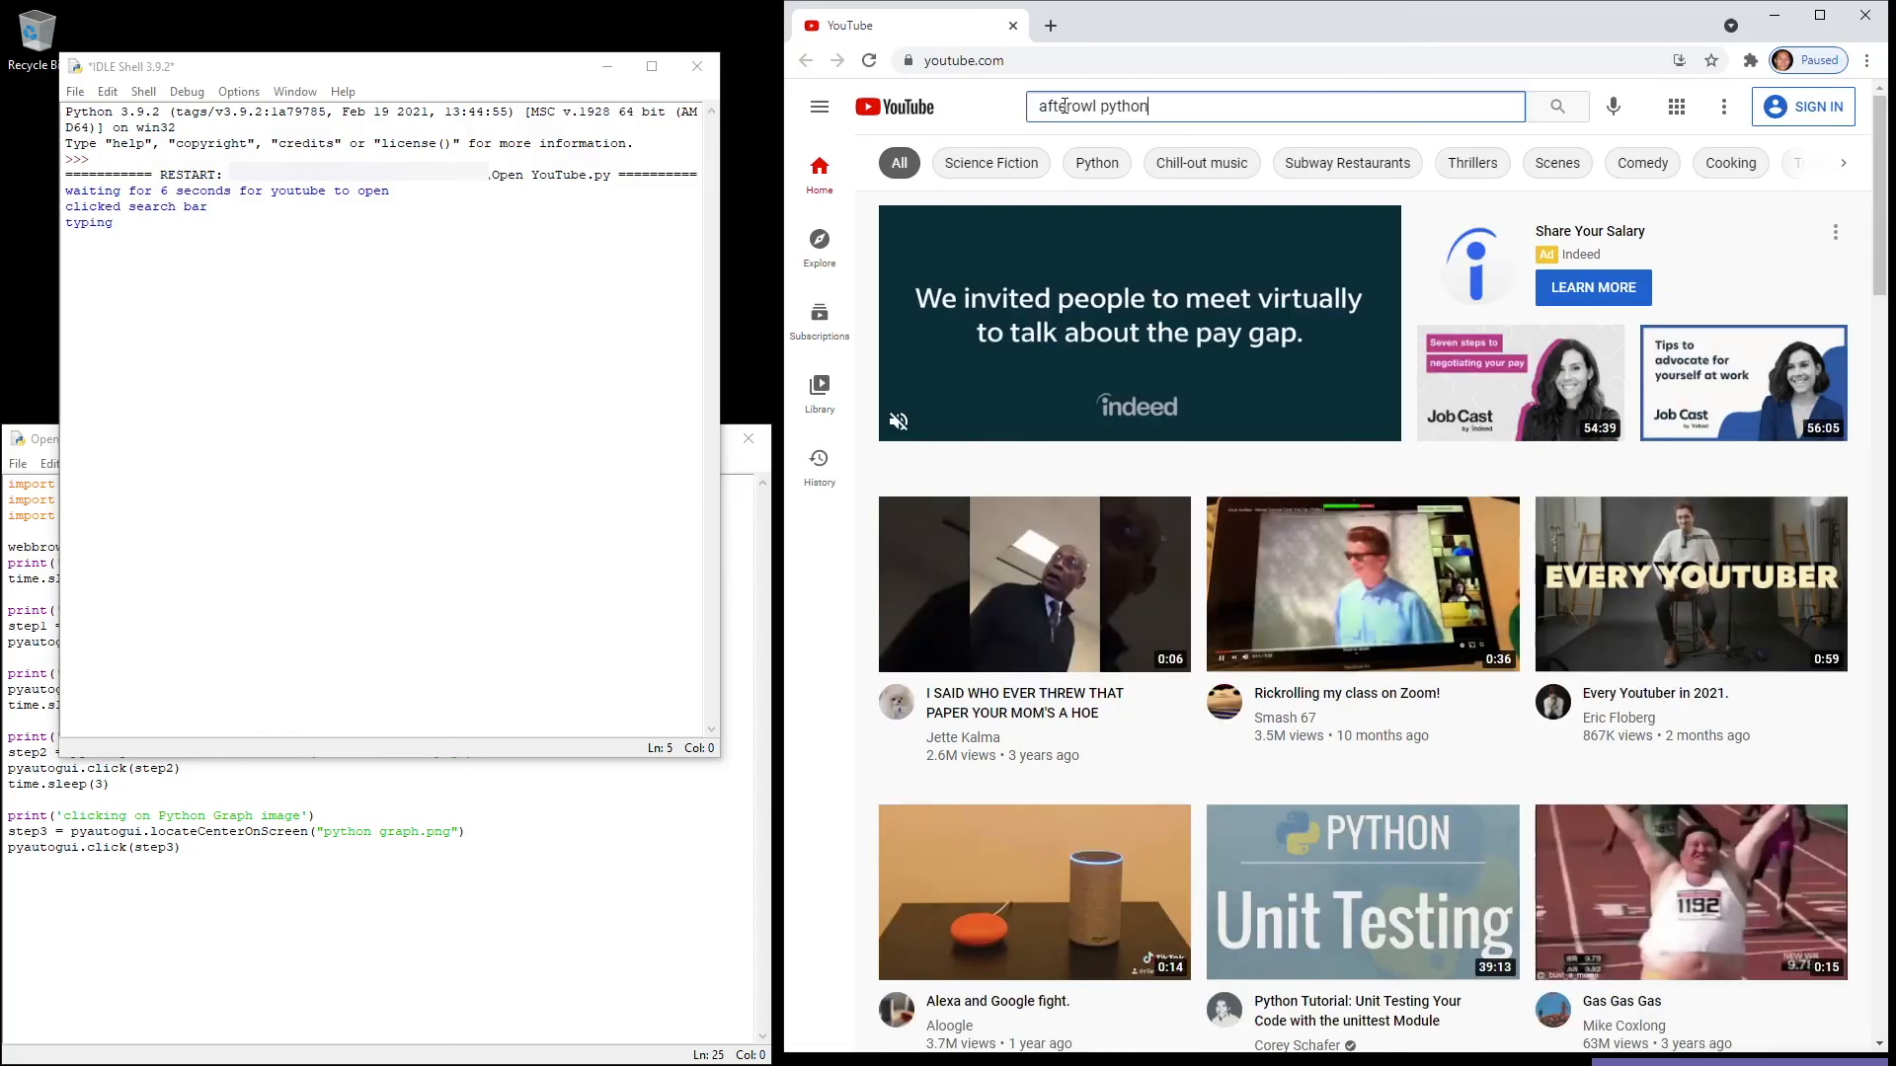
click(1556, 105)
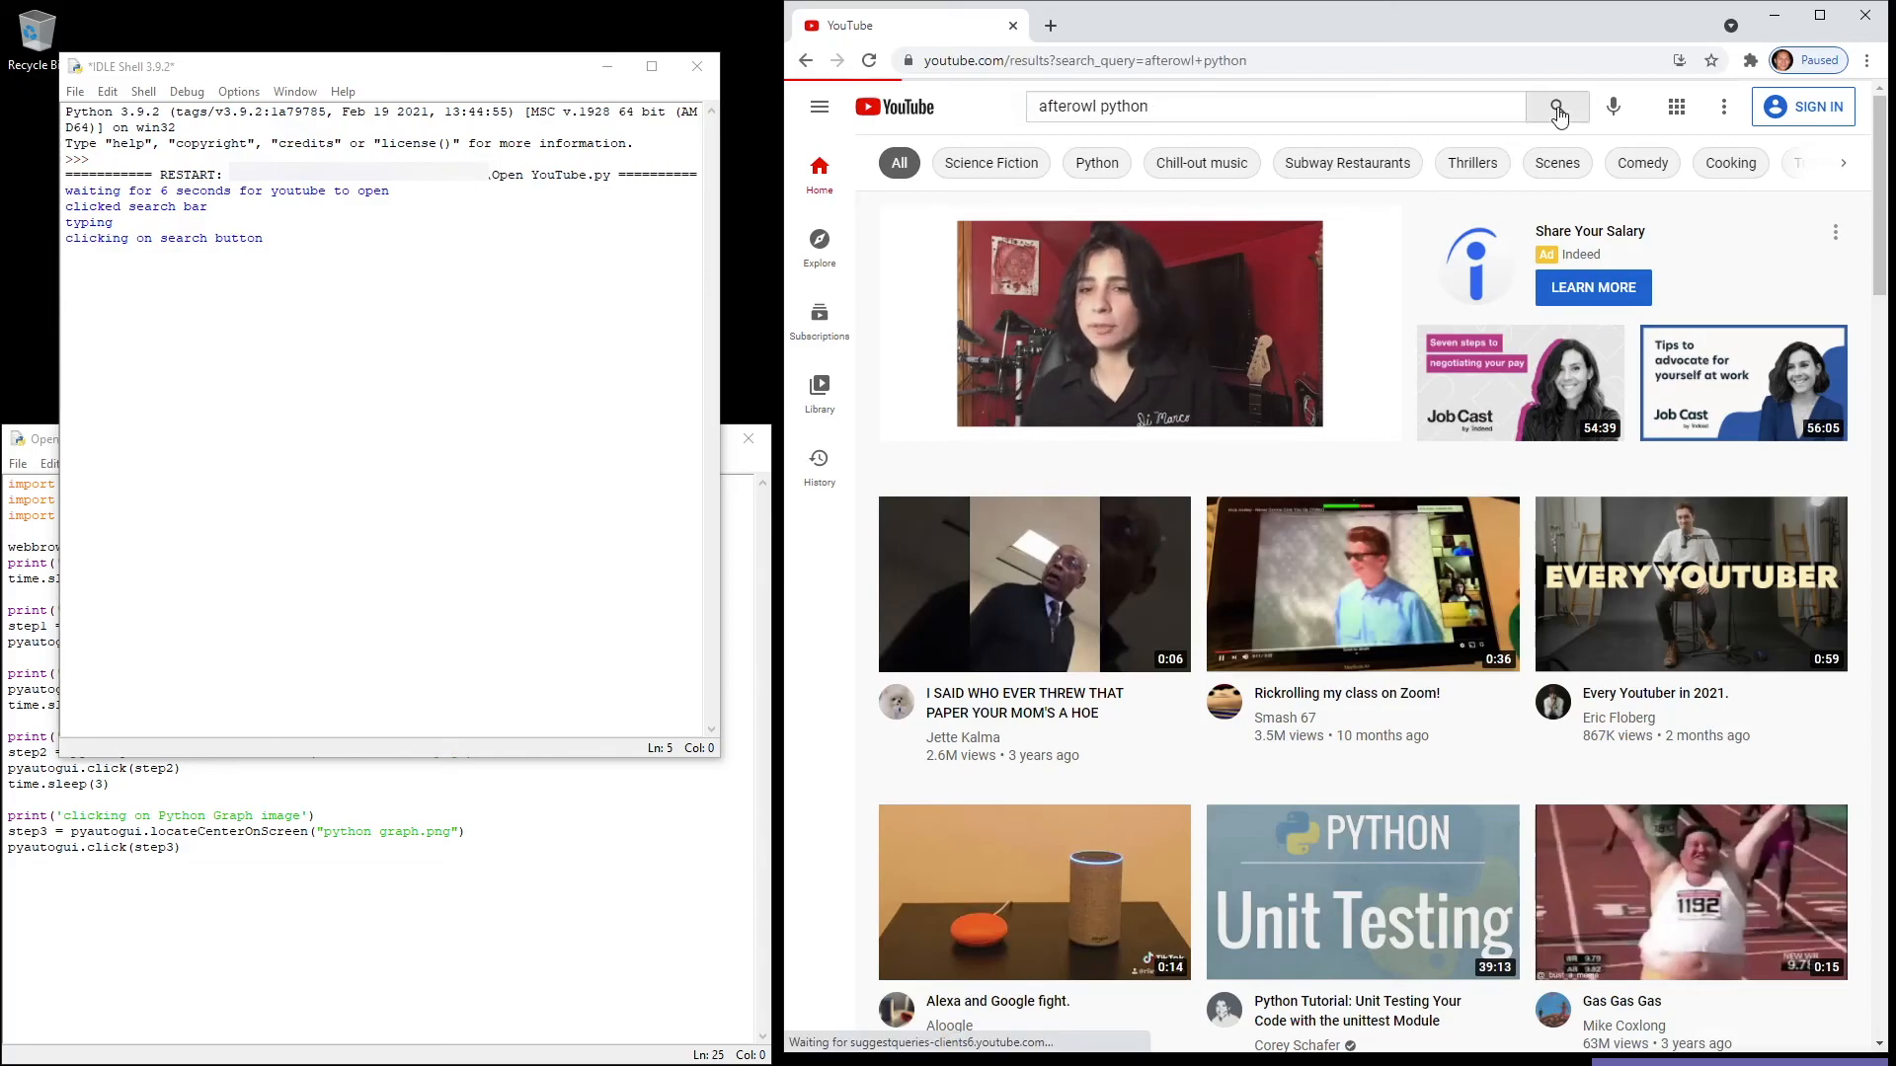
click(1556, 107)
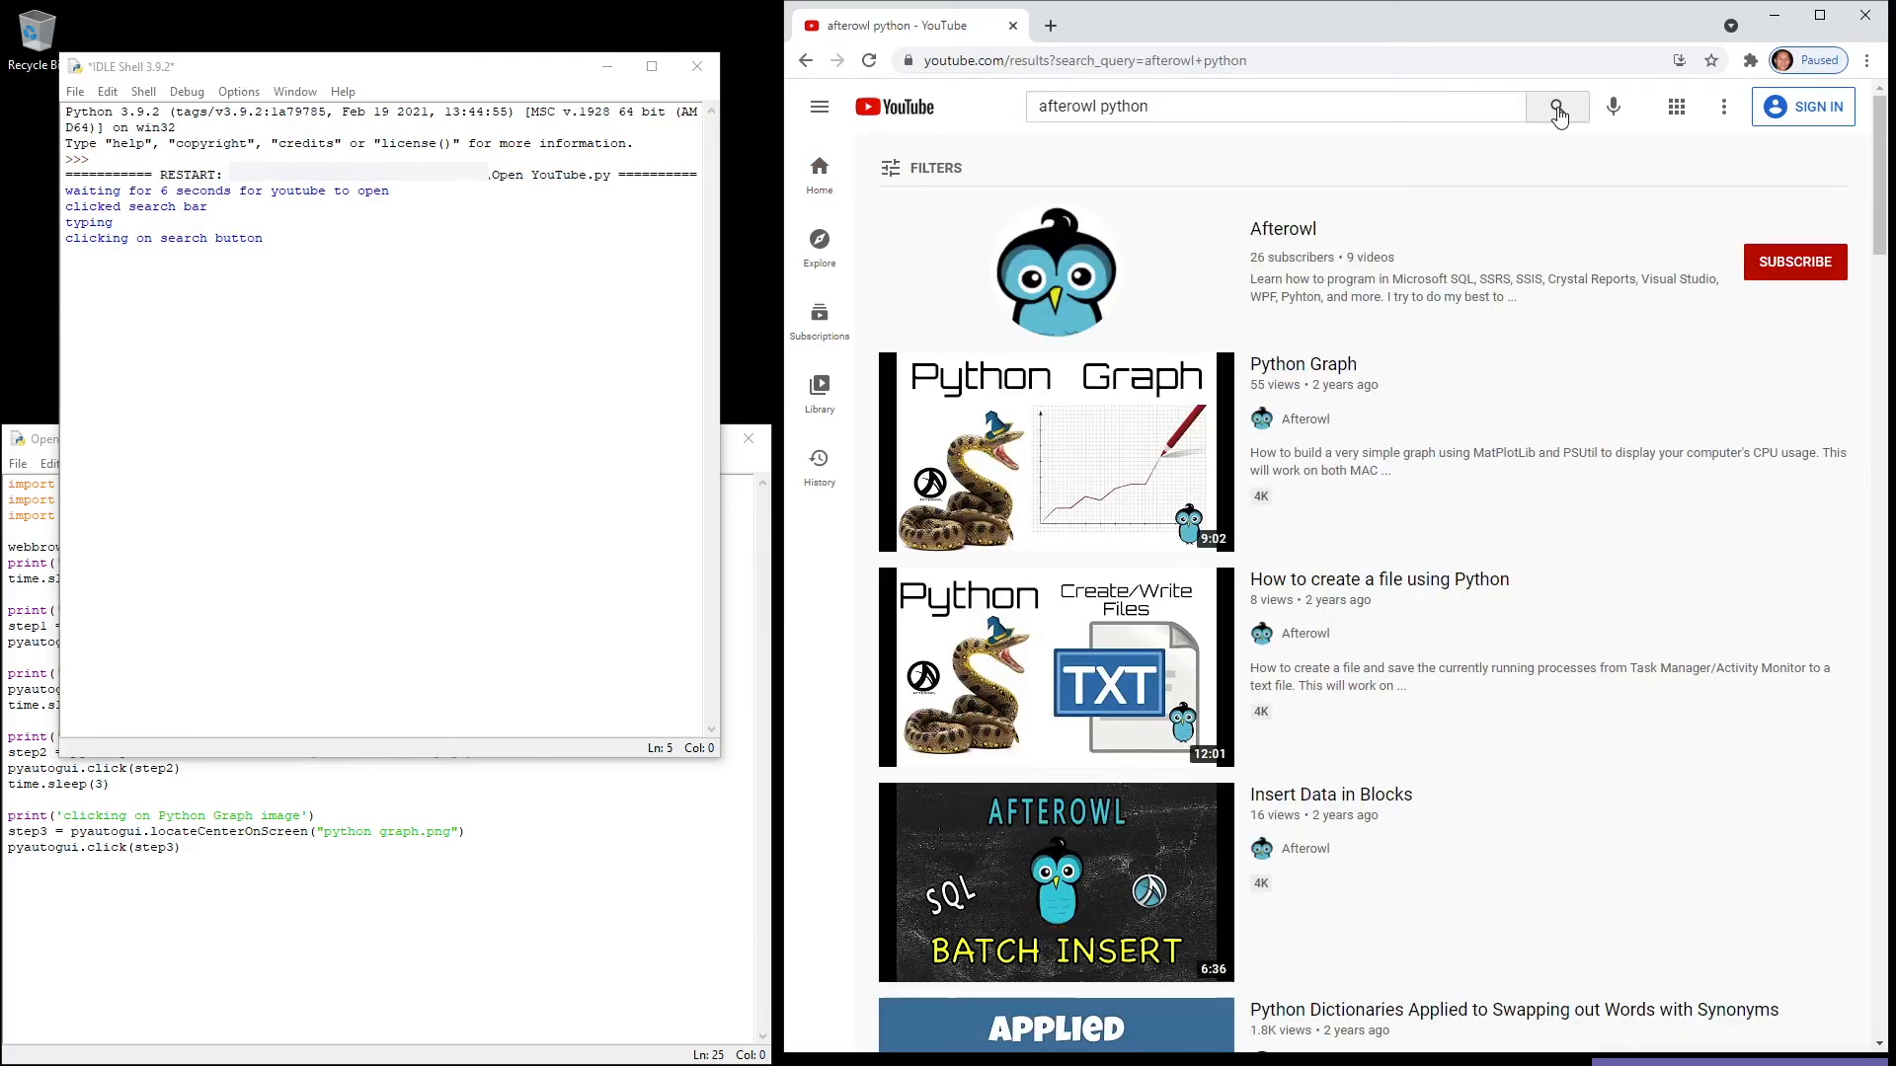
click(1058, 462)
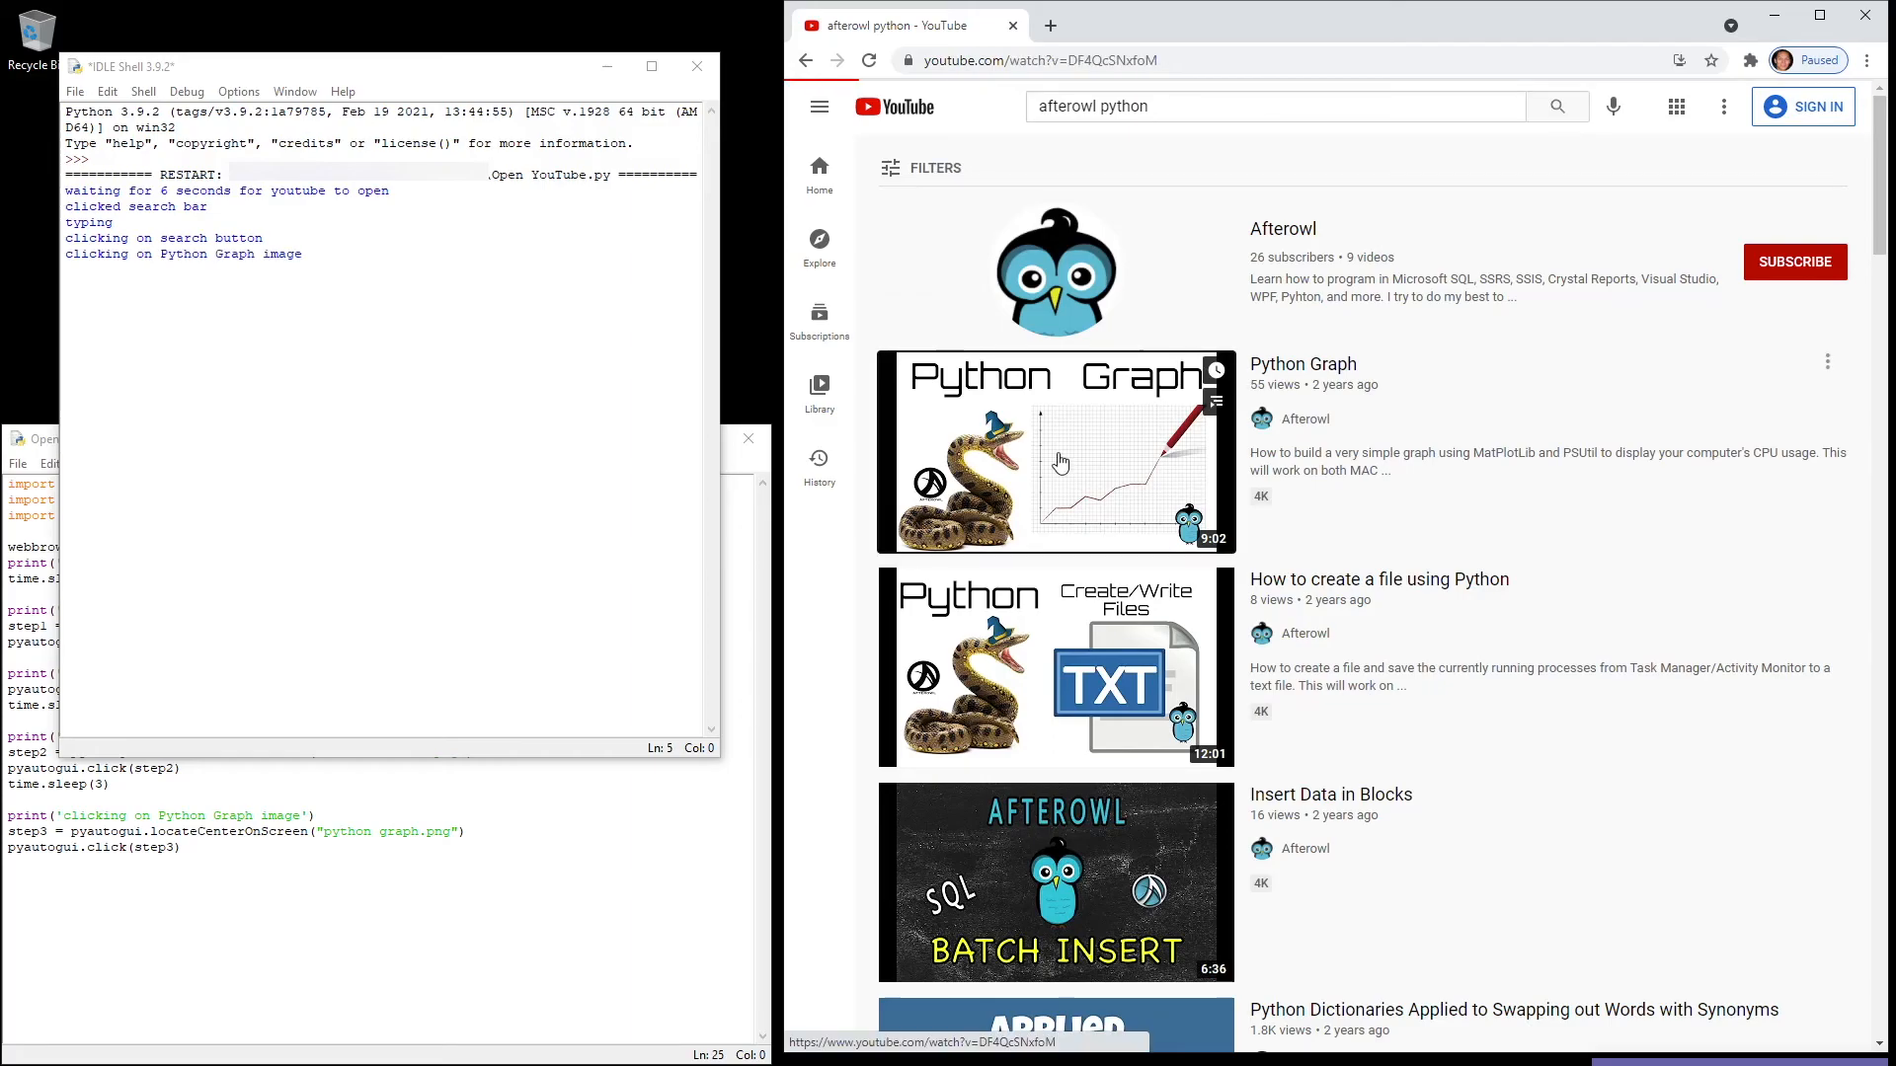
click(1058, 452)
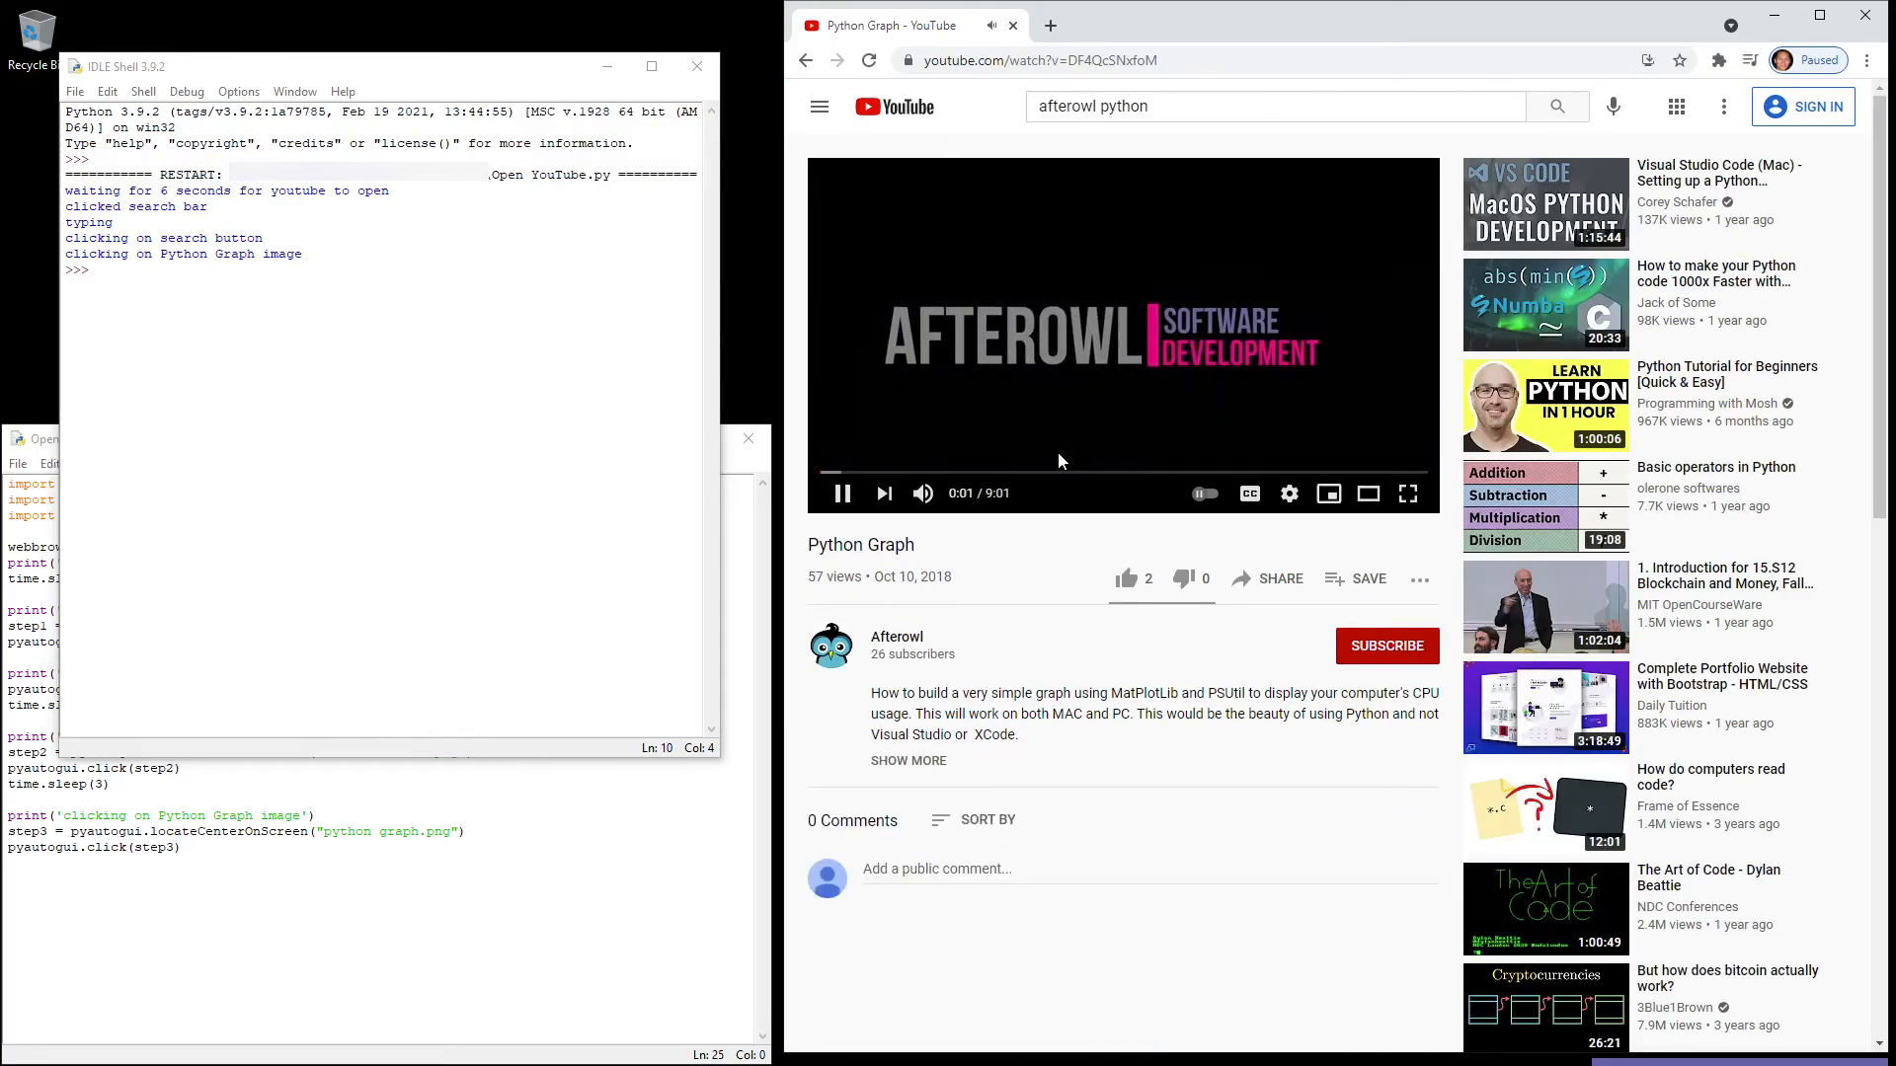